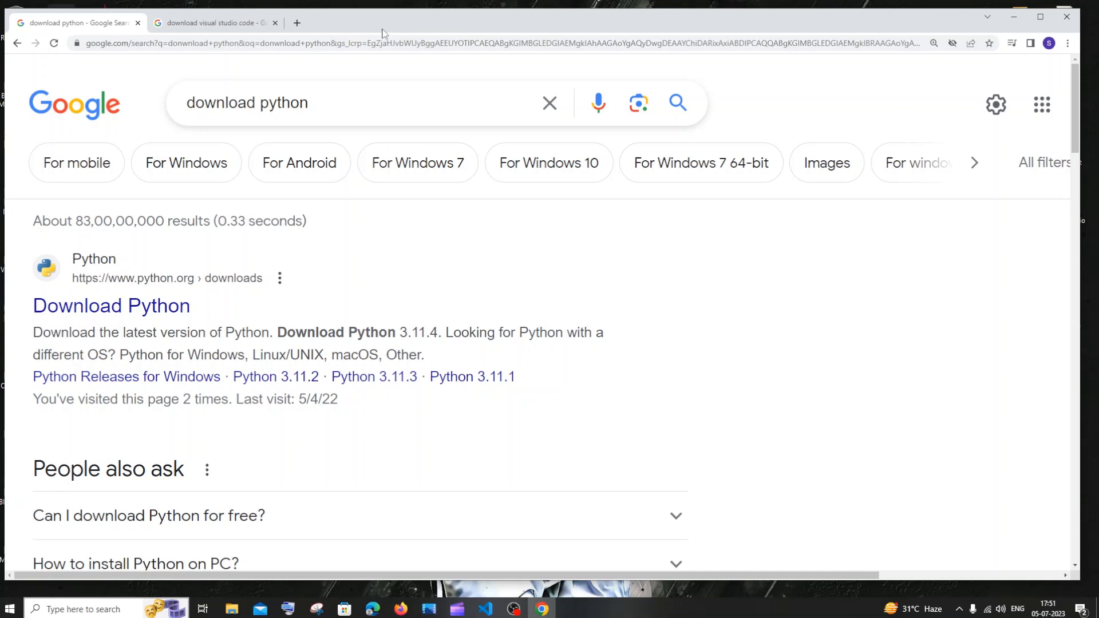
- Open the python.org/downloads result from the 'download python' Google search
click(213, 22)
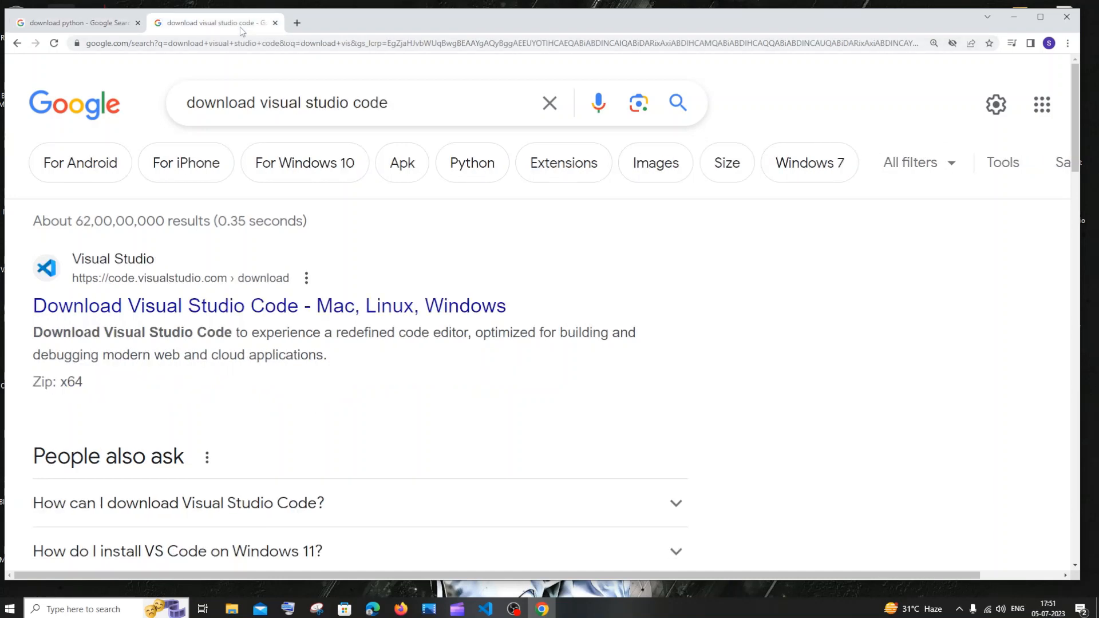
click(76, 22)
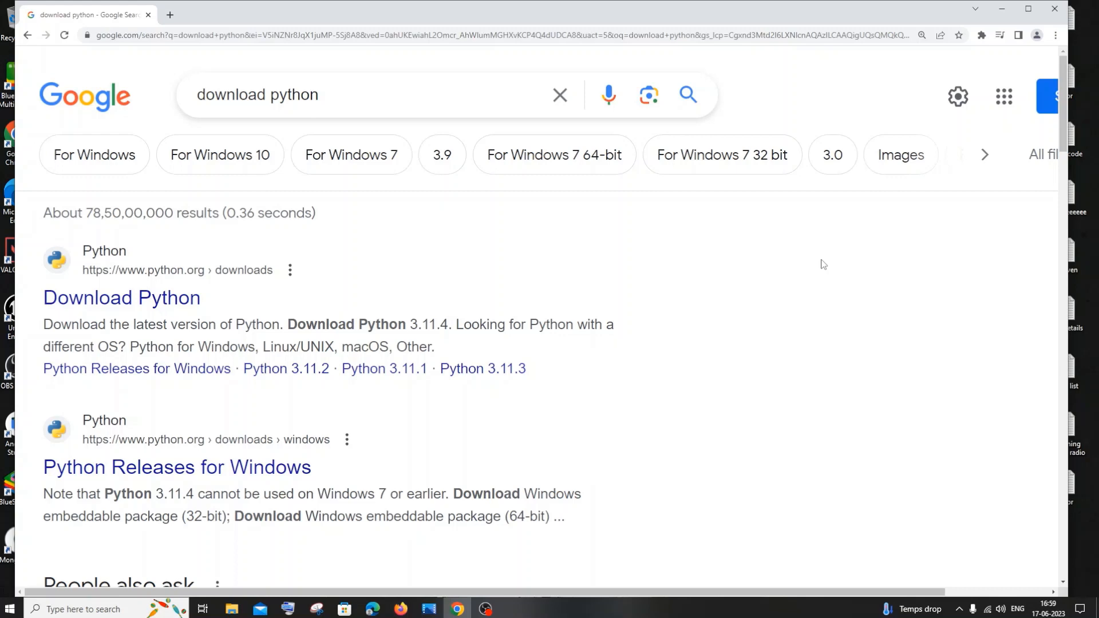
mouse_move(456, 230)
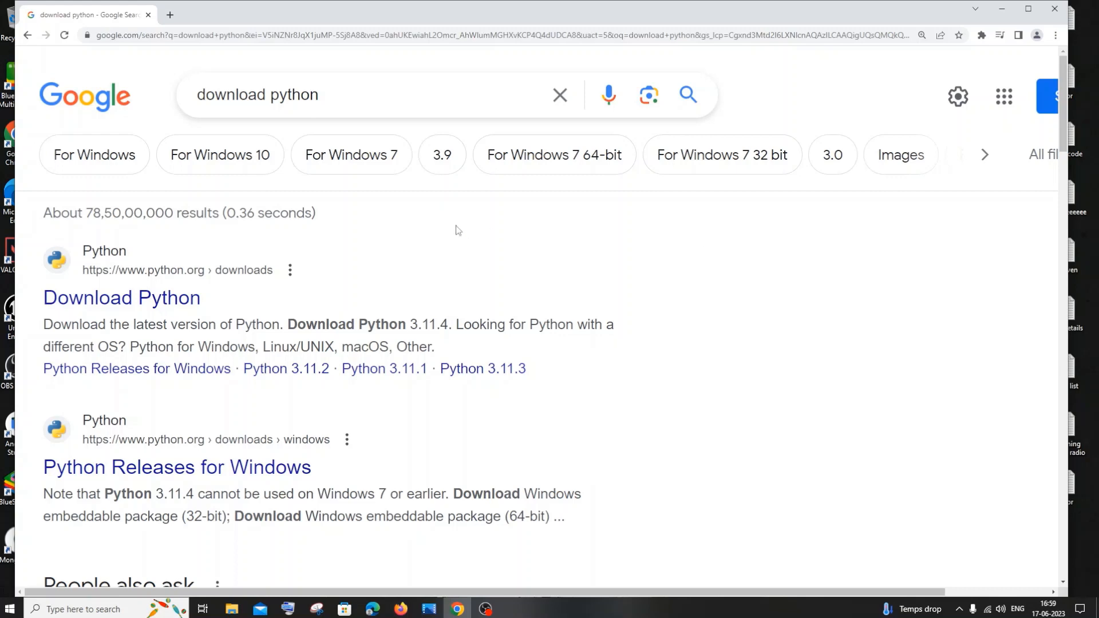
mouse_move(228, 284)
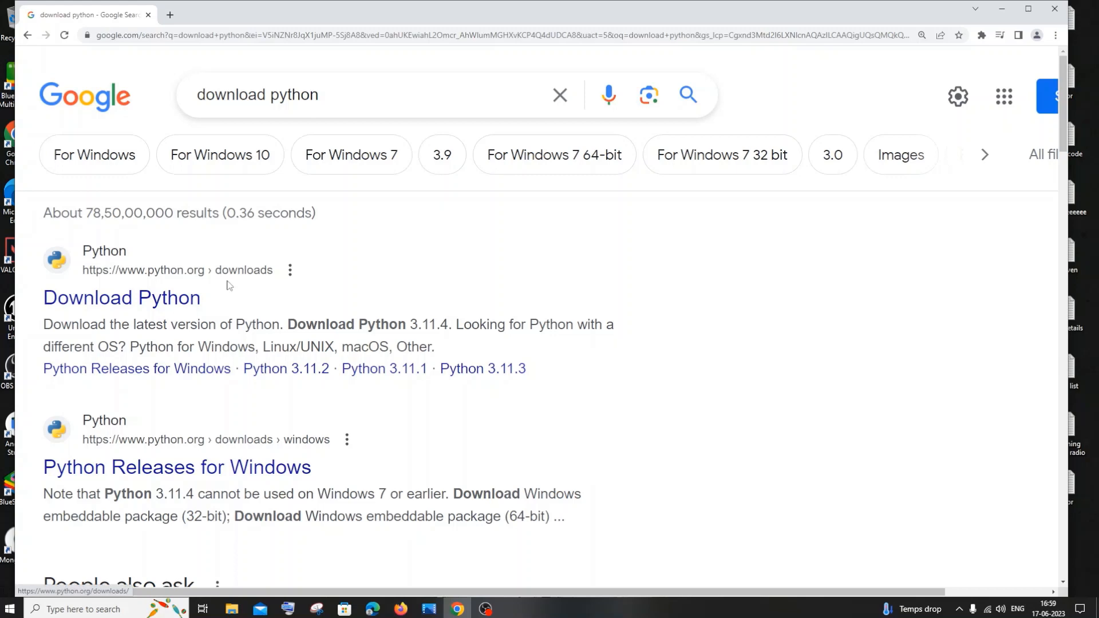
mouse_move(145, 303)
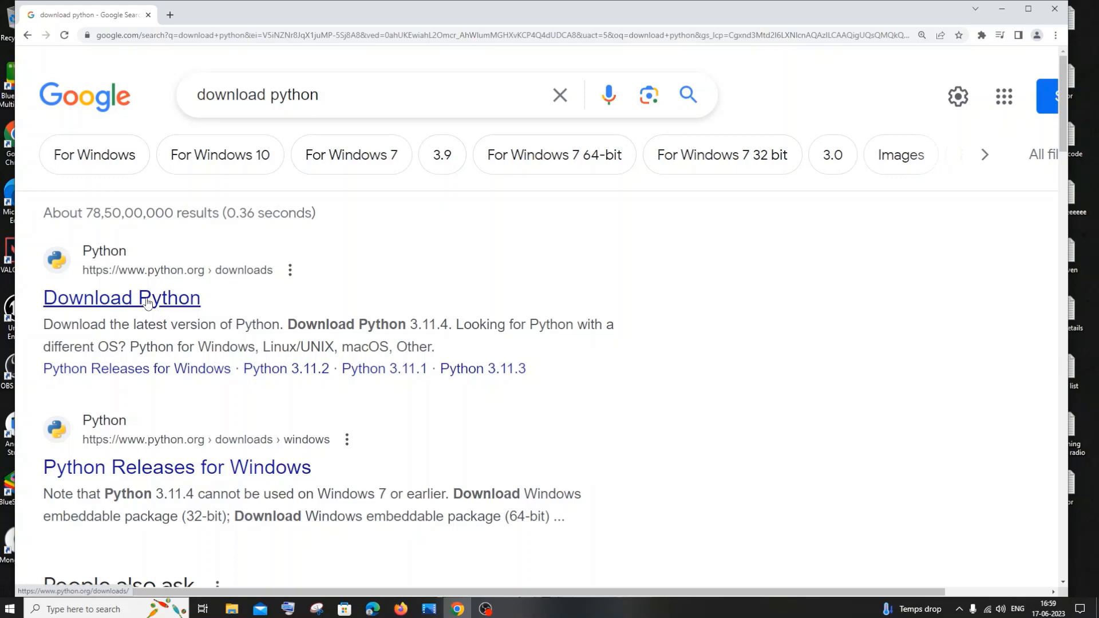
click(122, 297)
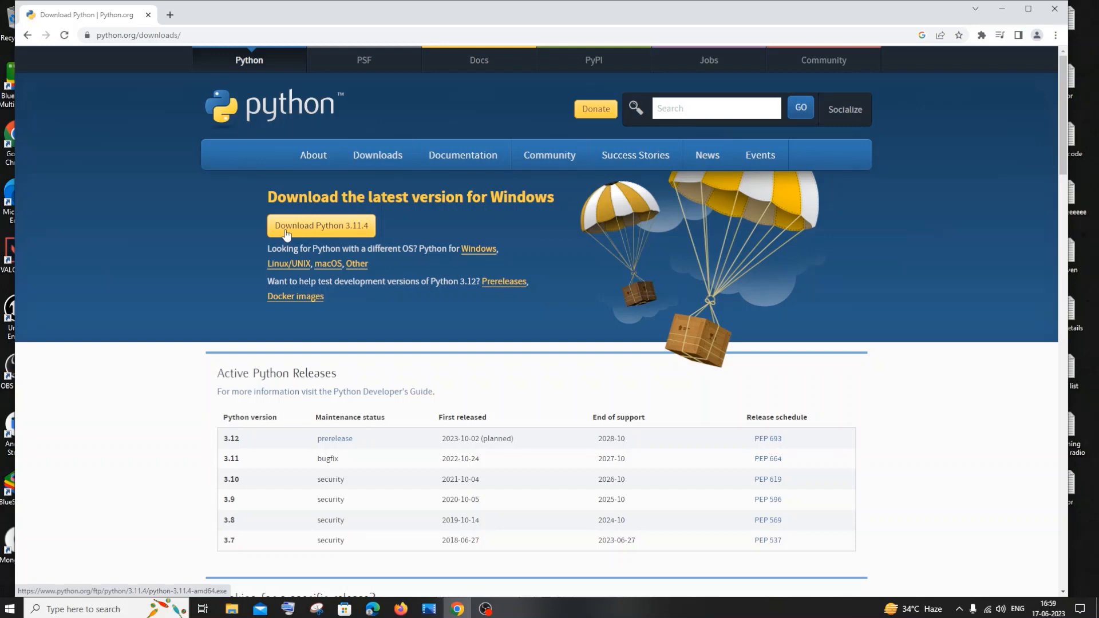
- Download the Python 3.11.4 Windows installer and show its download-bar options
click(321, 225)
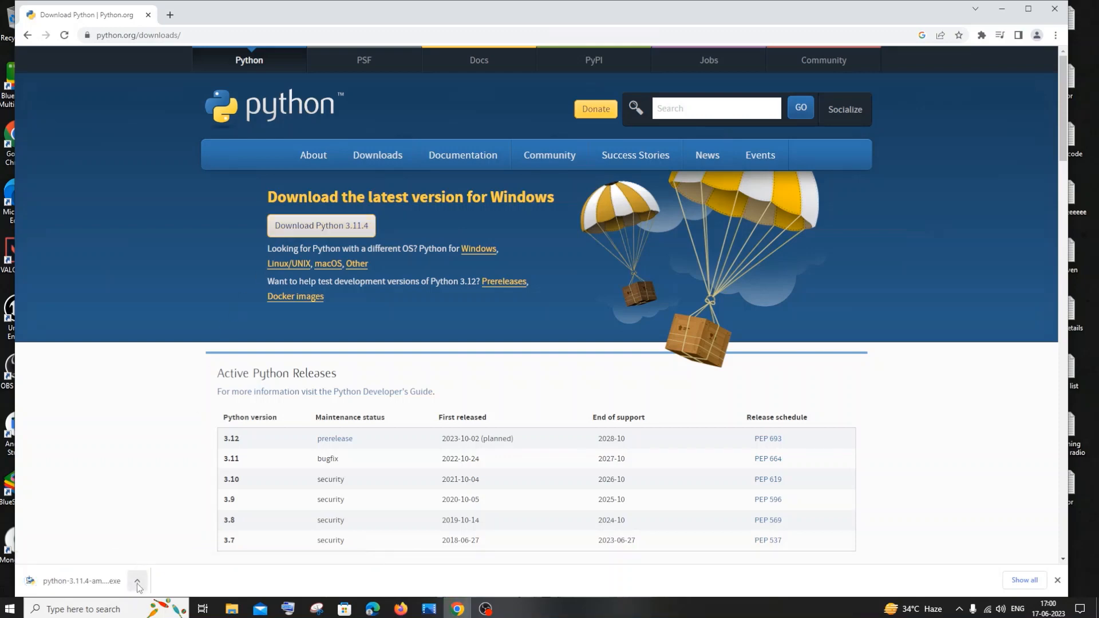
click(137, 584)
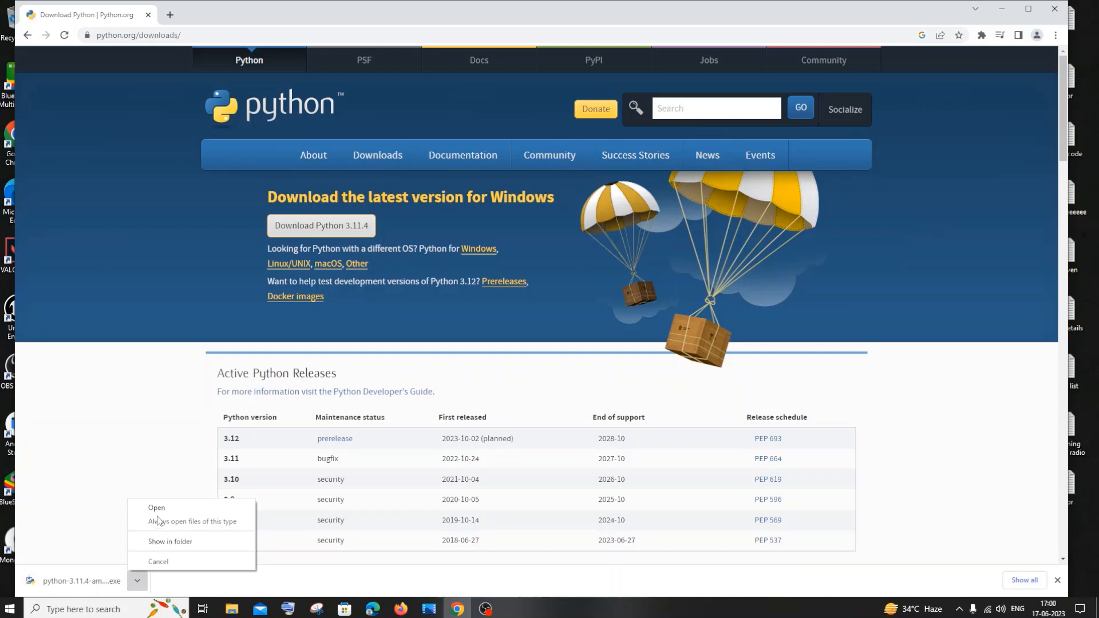
- Install Python 3.11.4 via Install Now with 'Add python.exe to PATH' ticked, then close setup
click(156, 507)
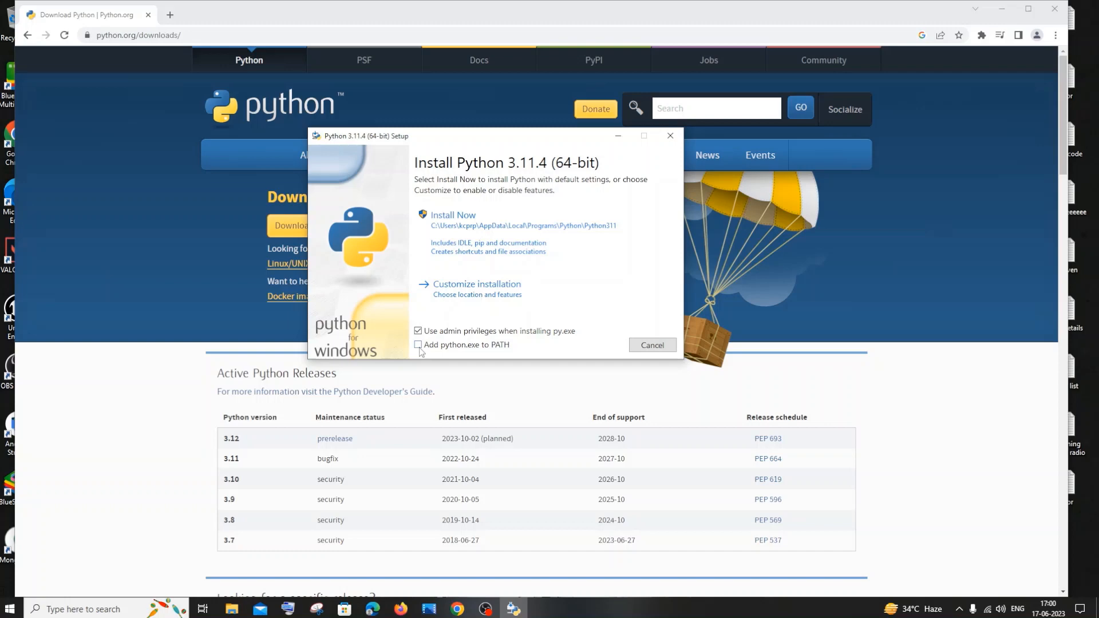
click(418, 344)
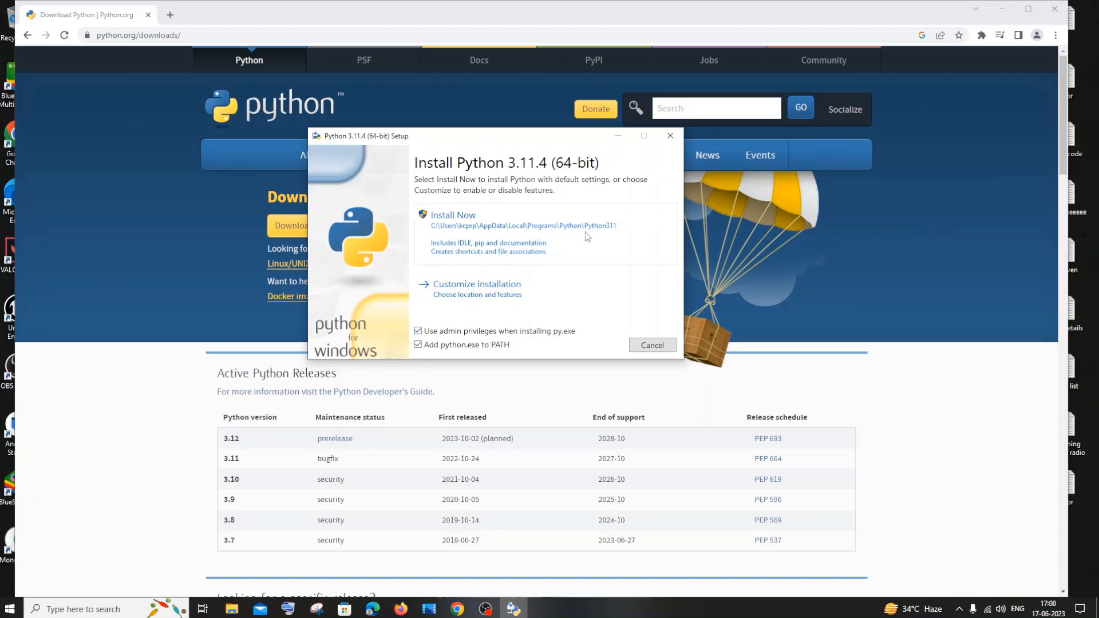
mouse_move(522, 227)
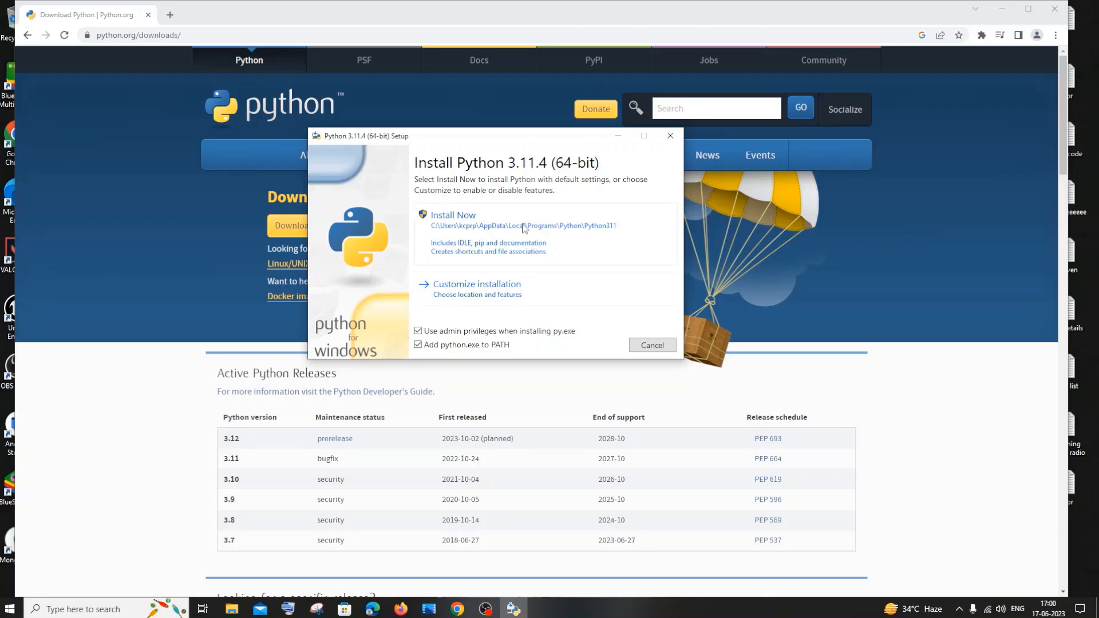
click(452, 215)
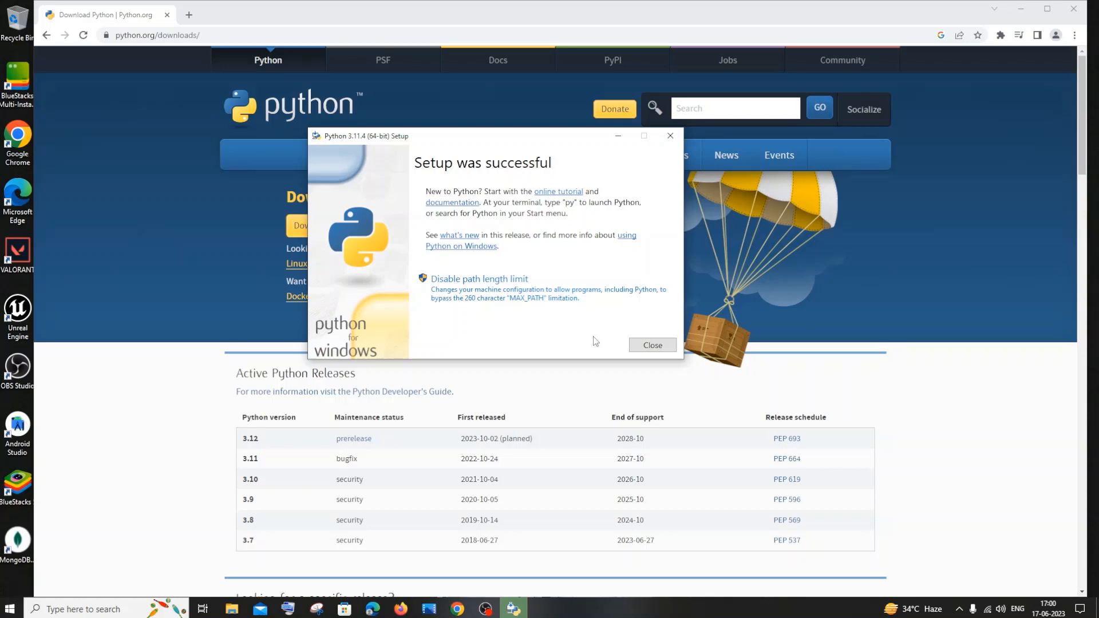
mouse_move(661, 339)
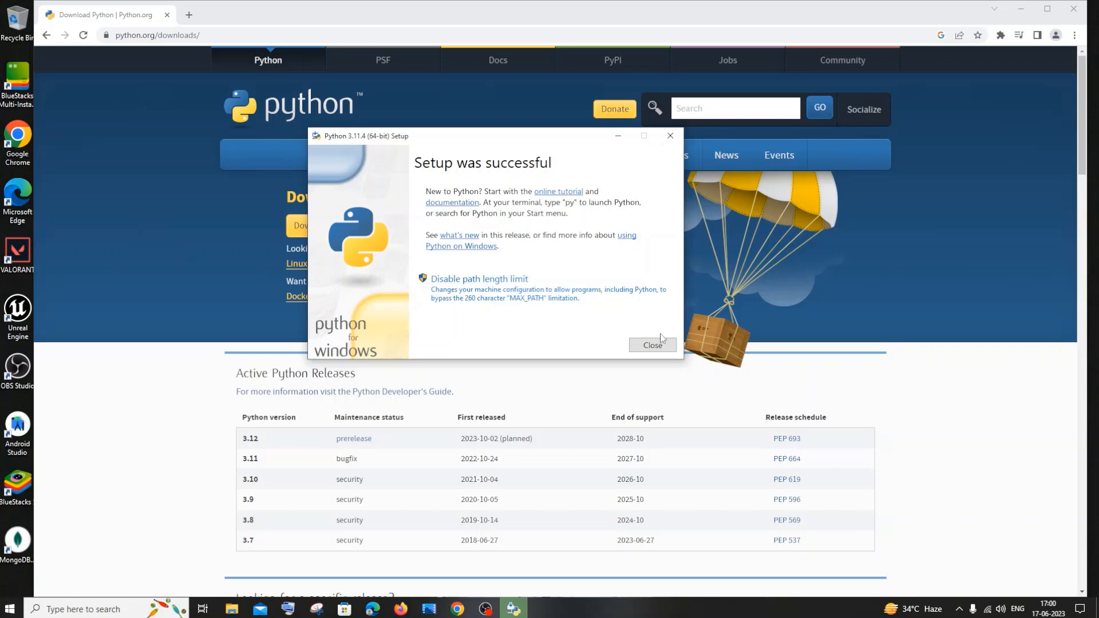
click(651, 344)
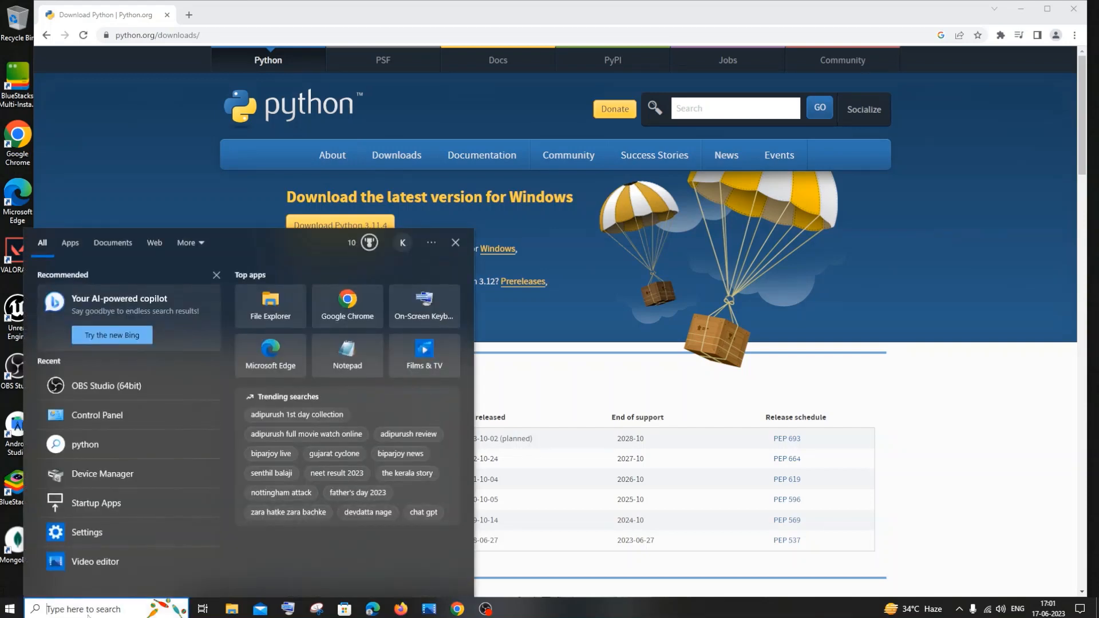
- Open a maximized Command Prompt and enter 'python --version'
text(cmd)
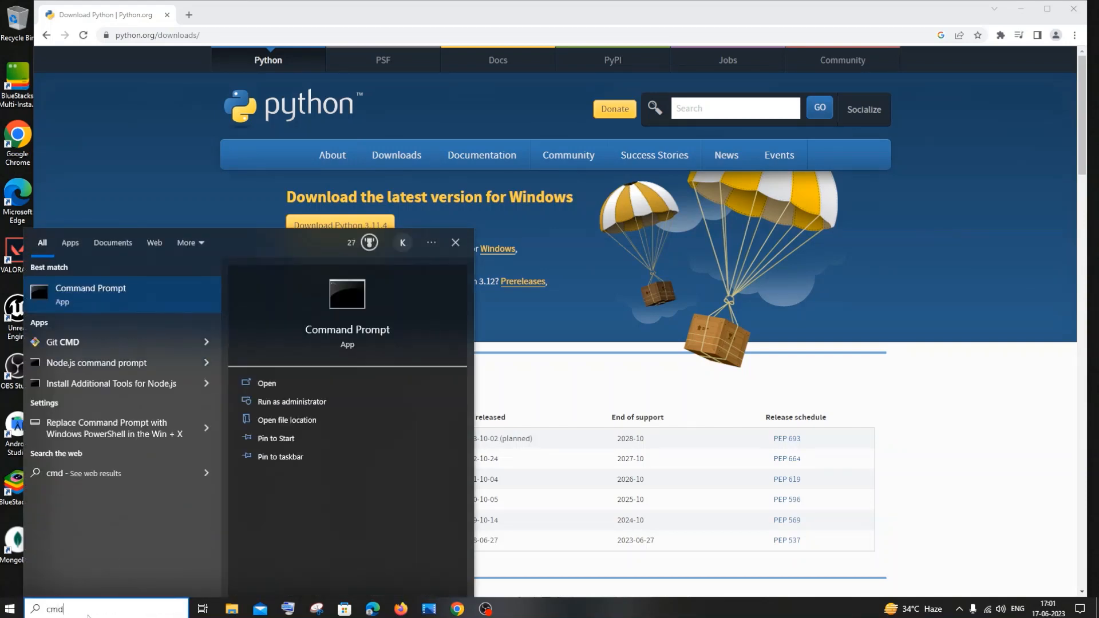
click(265, 383)
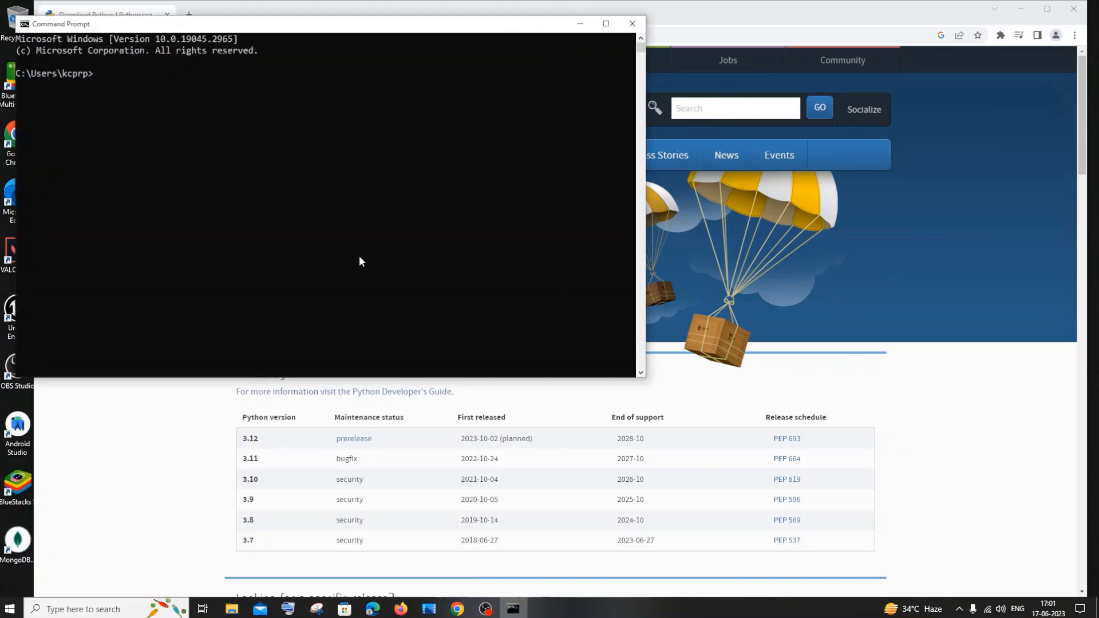
click(604, 23)
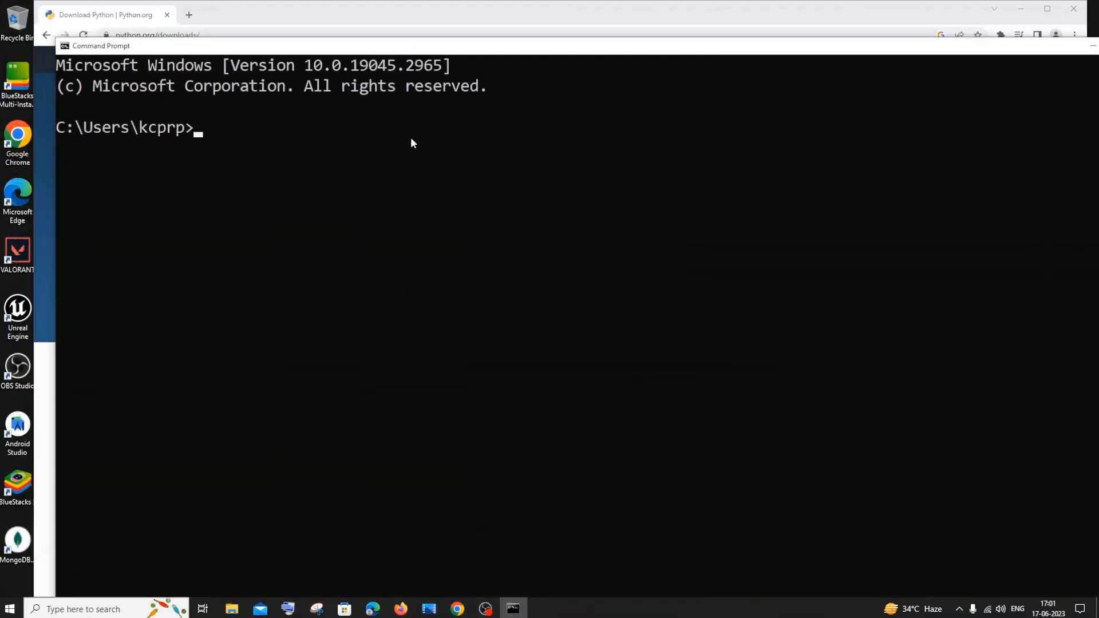
text(python)
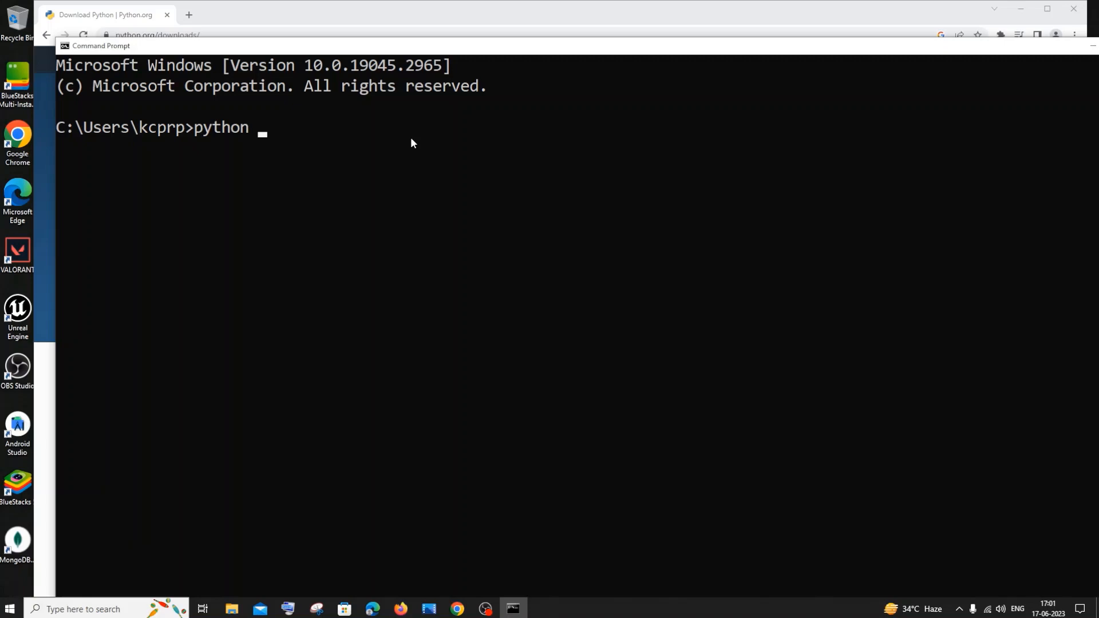
text(--version)
click(106, 608)
text(idle)
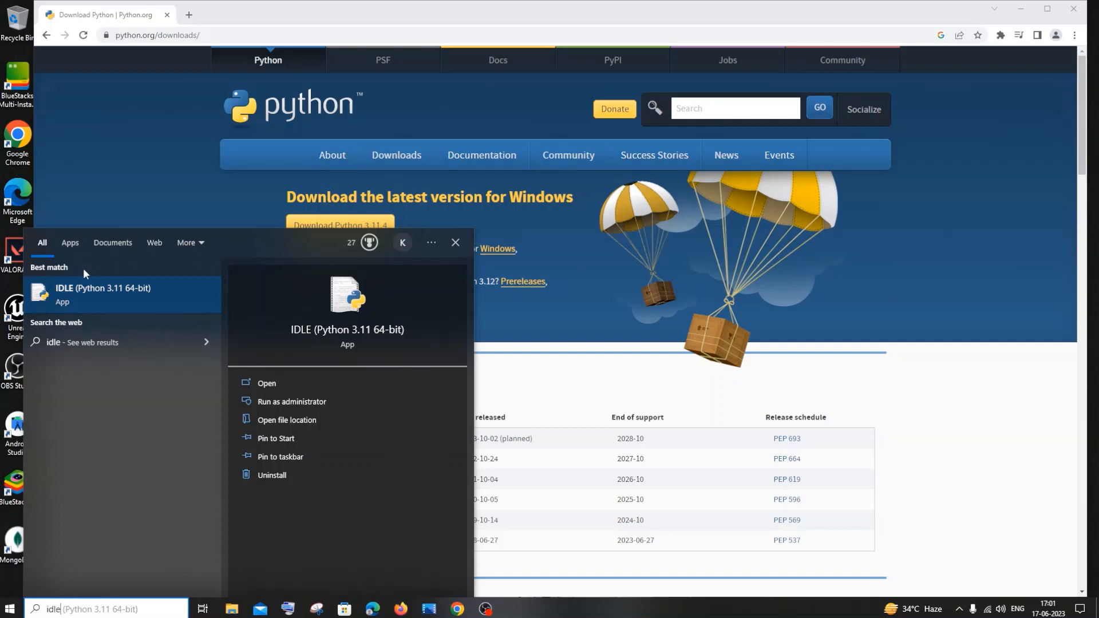
mouse_move(299, 369)
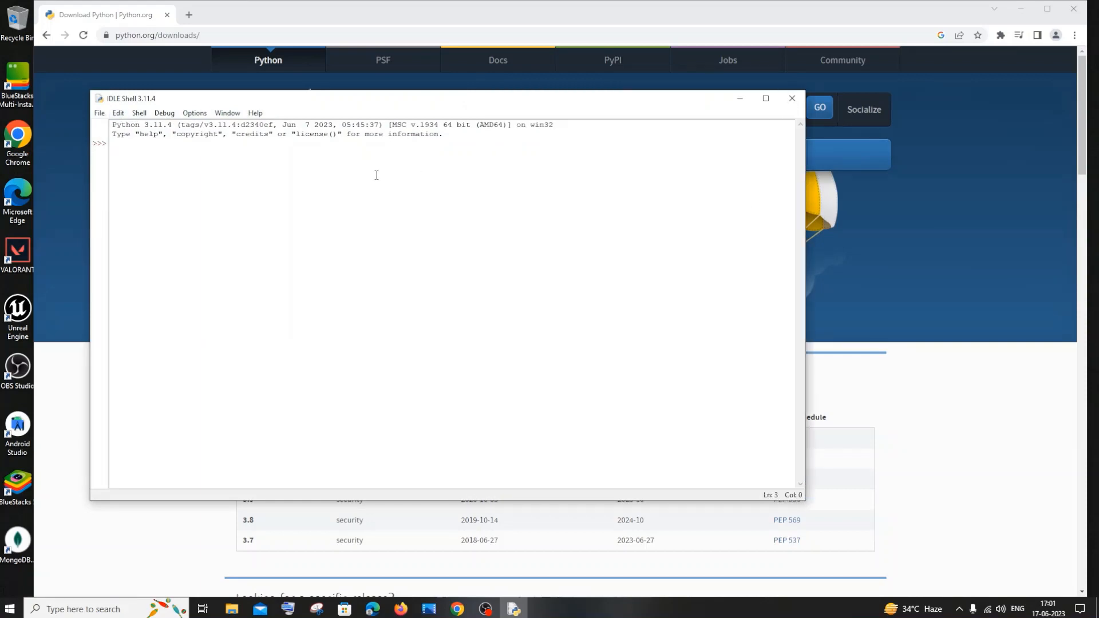
- Run print("123") in the IDLE Shell 3.11.4 so it prints 123
text(print()
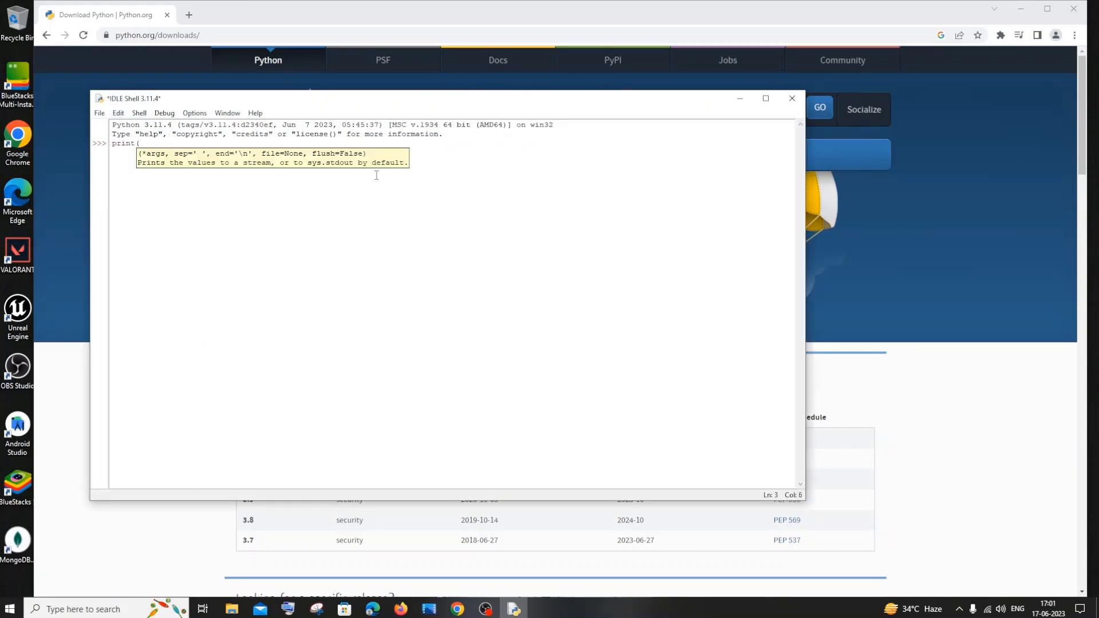
text("123)
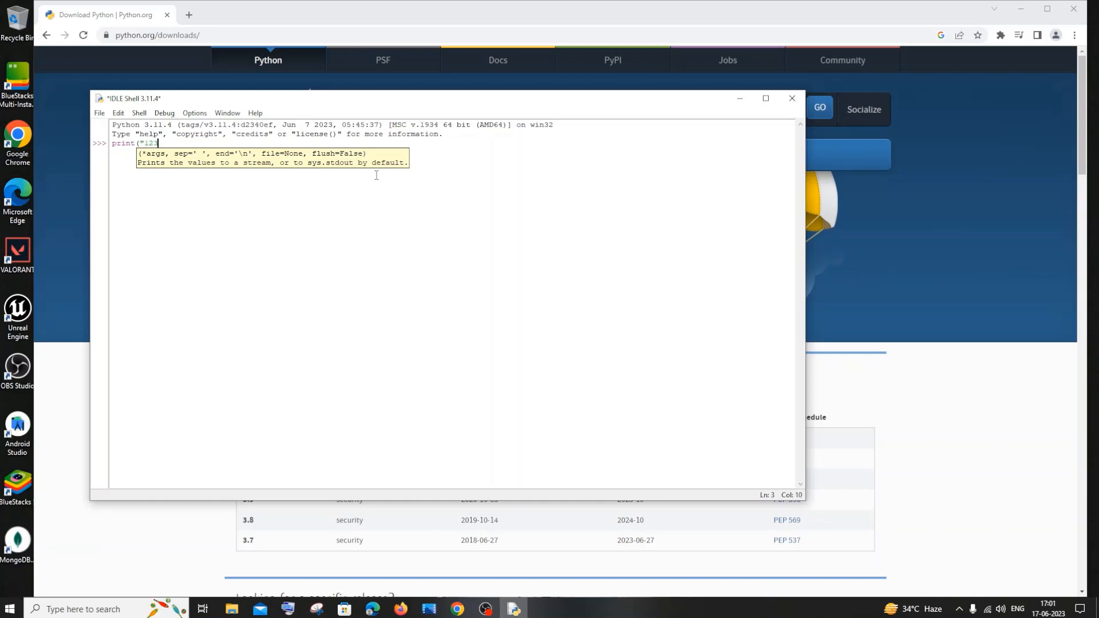
key(Return)
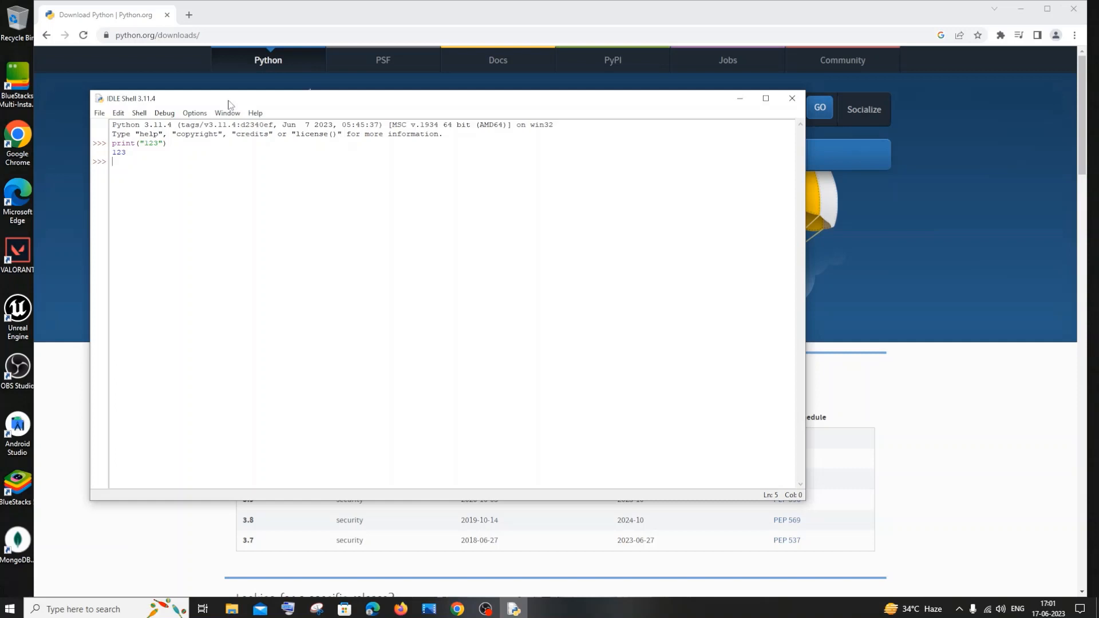
mouse_move(125, 109)
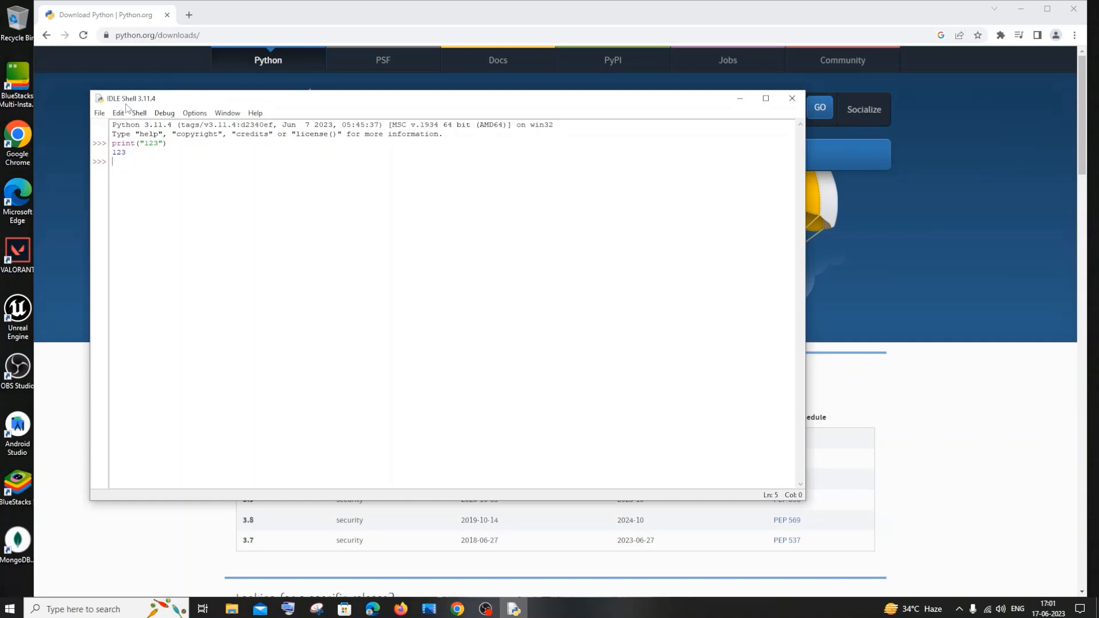
- Create a new IDLE script, save it as pythontrial, and maximize its editor window
click(99, 112)
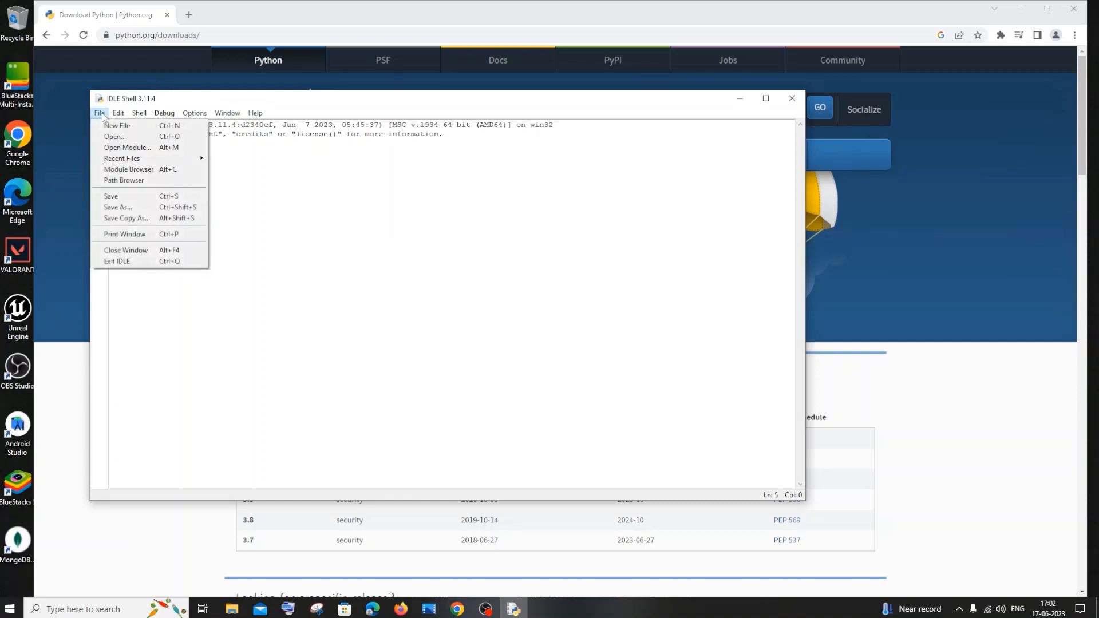
click(116, 125)
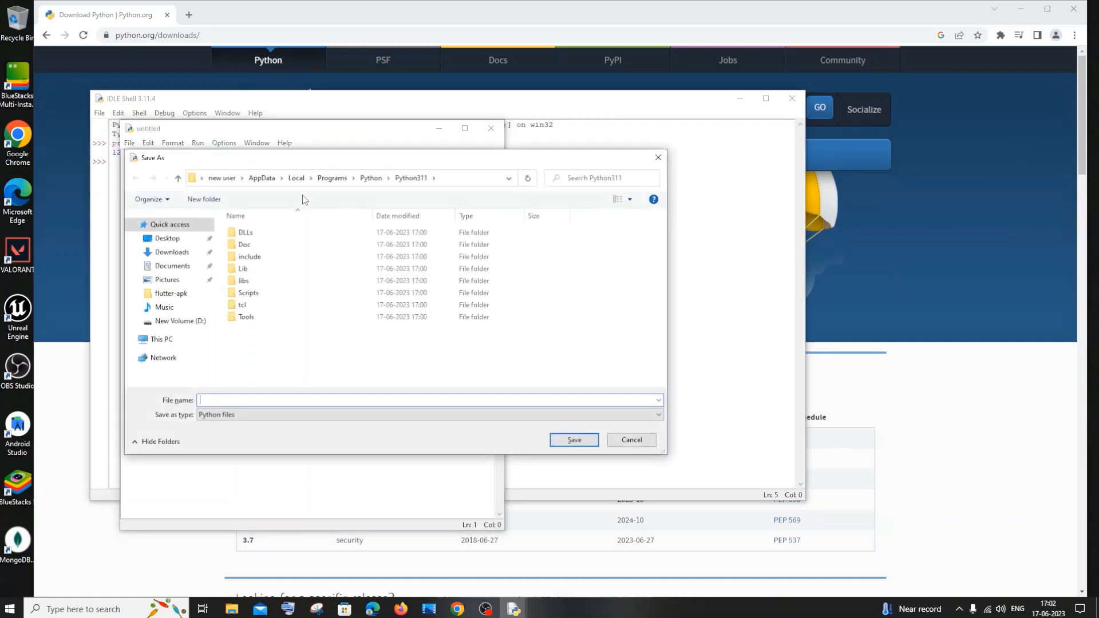
text(pythontrial)
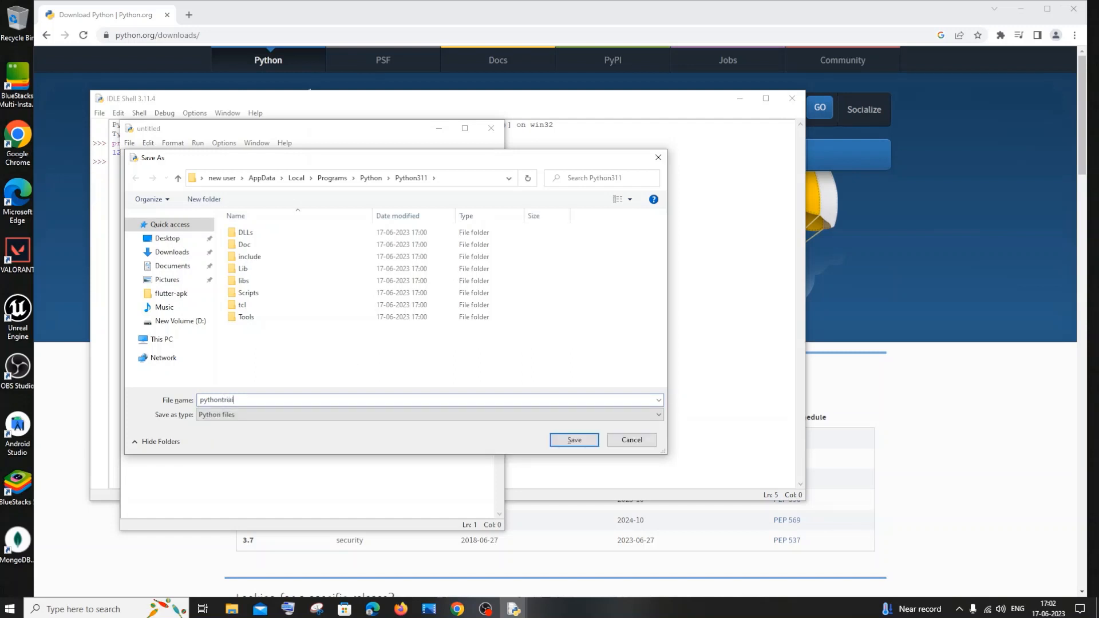
click(574, 439)
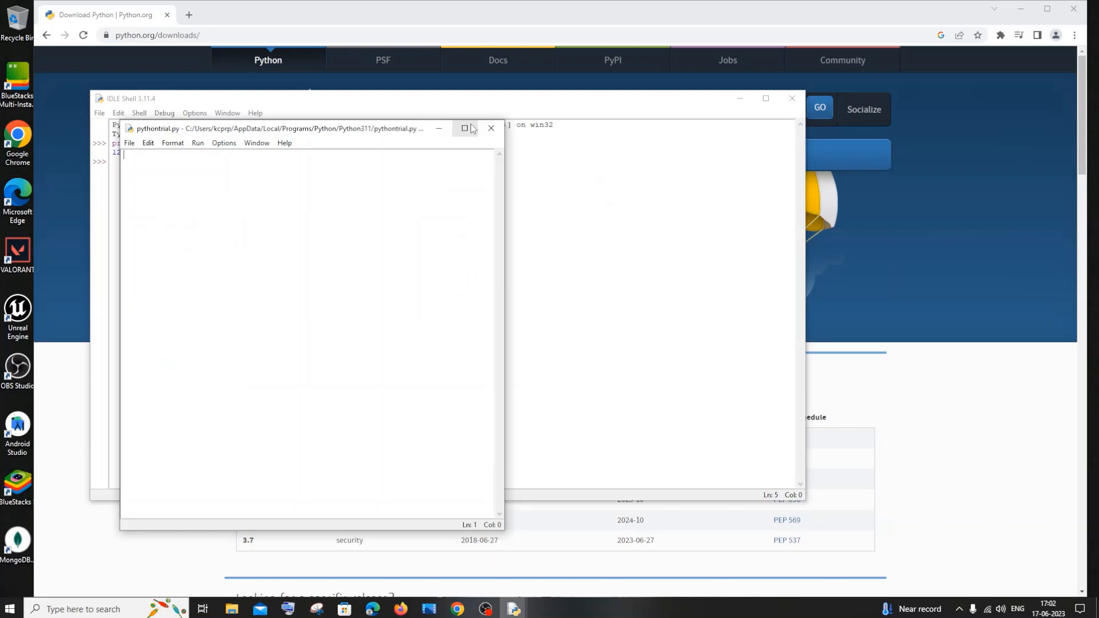
click(464, 128)
text(print("hello world"))
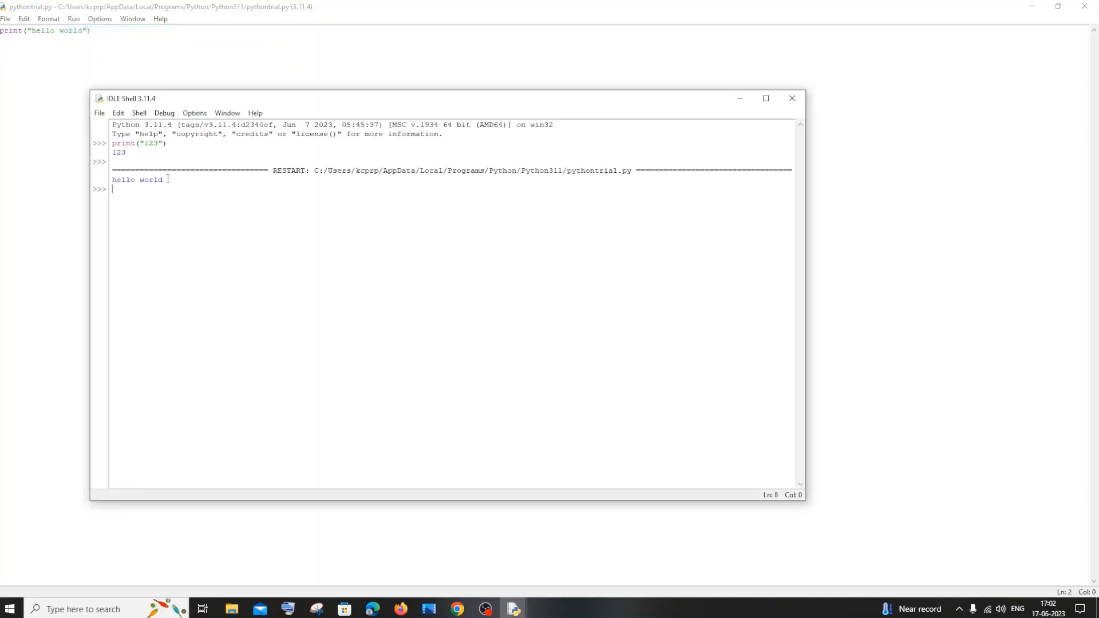
mouse_move(697, 115)
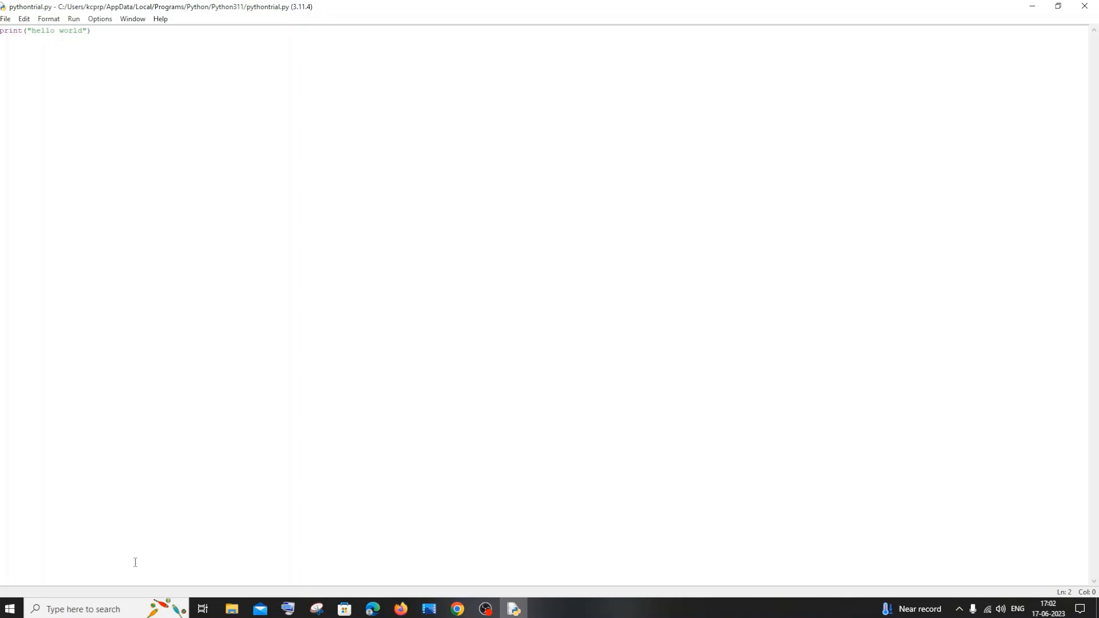
- Edit the user Path environment variable to view its Python311 and Python311\Scripts entries
click(10, 608)
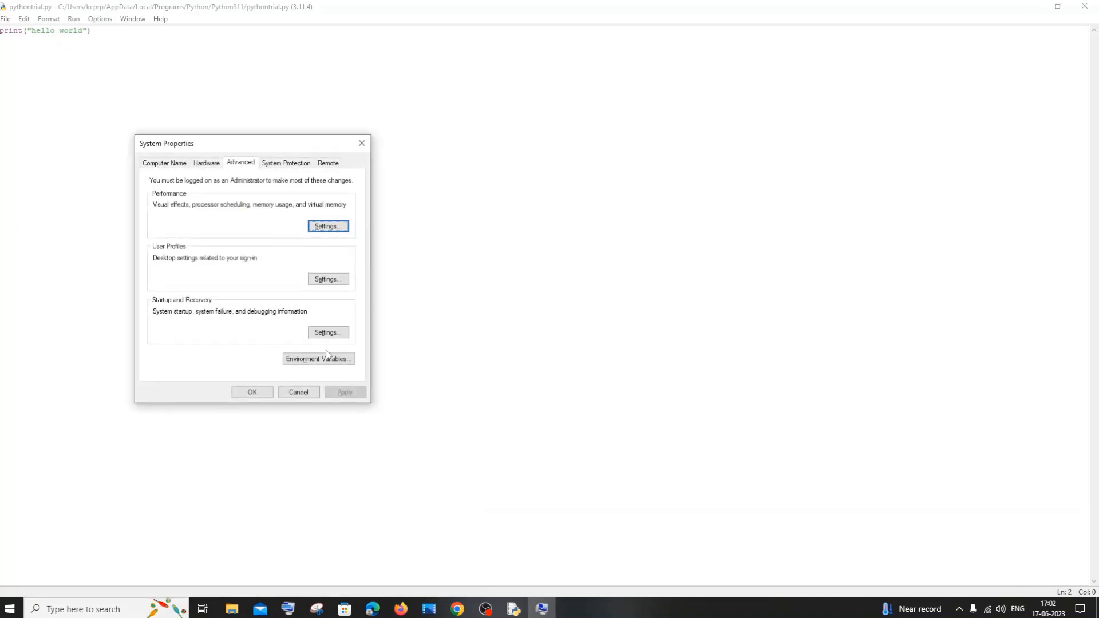
click(317, 359)
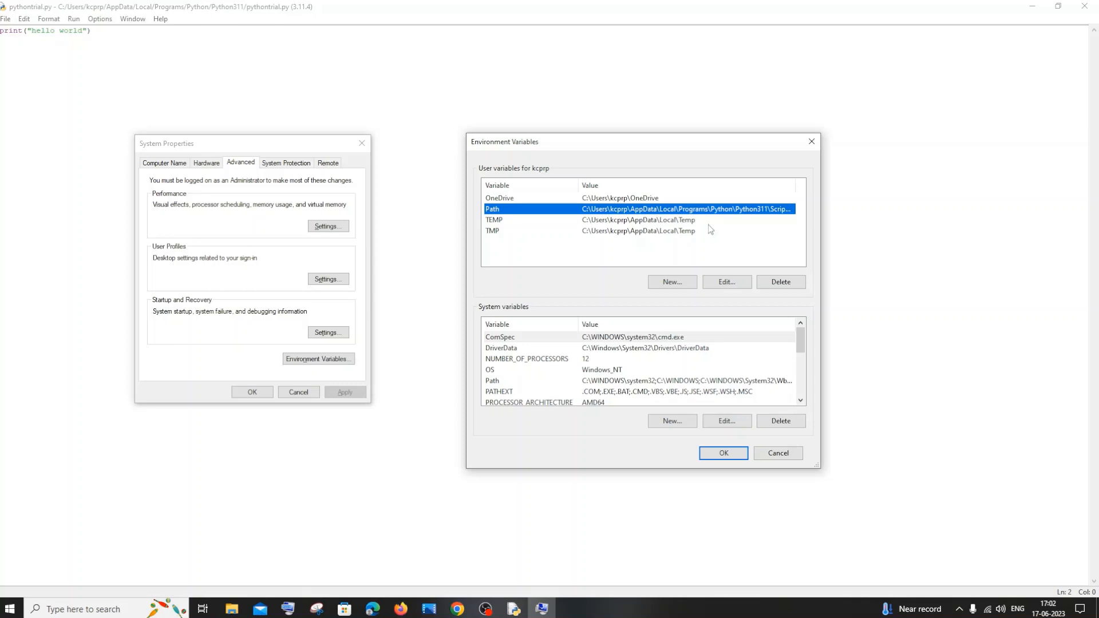
click(726, 282)
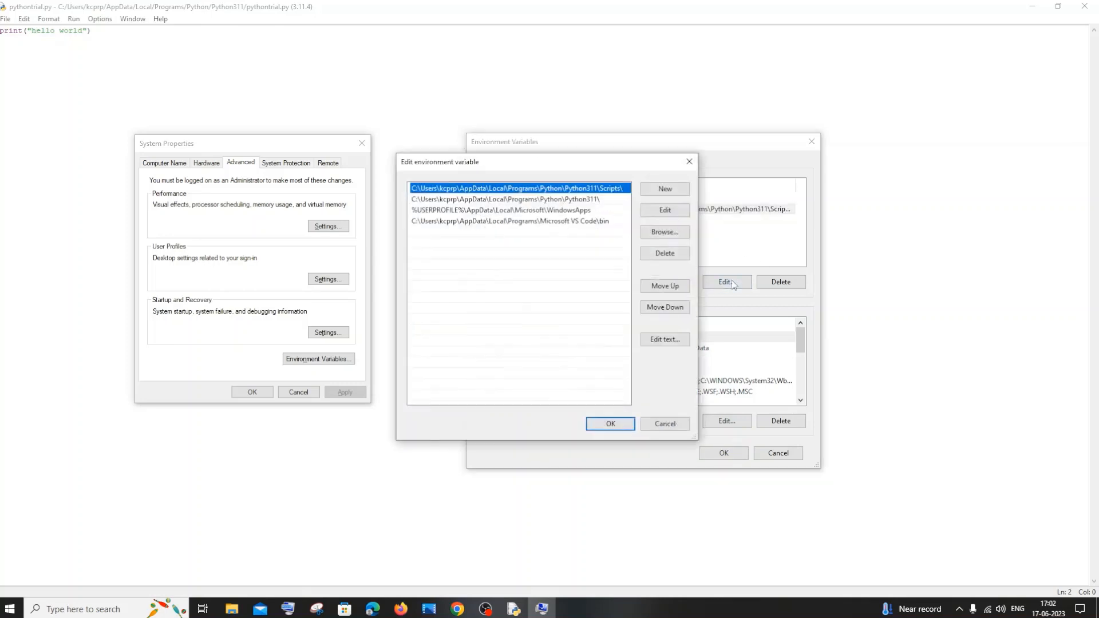
click(511, 199)
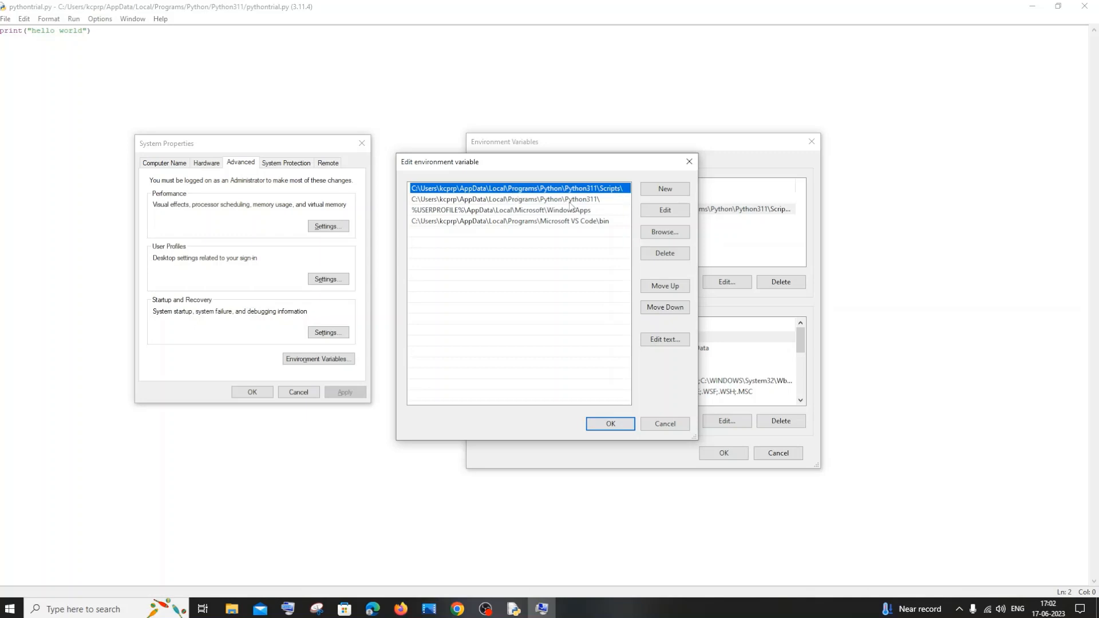
mouse_move(614, 201)
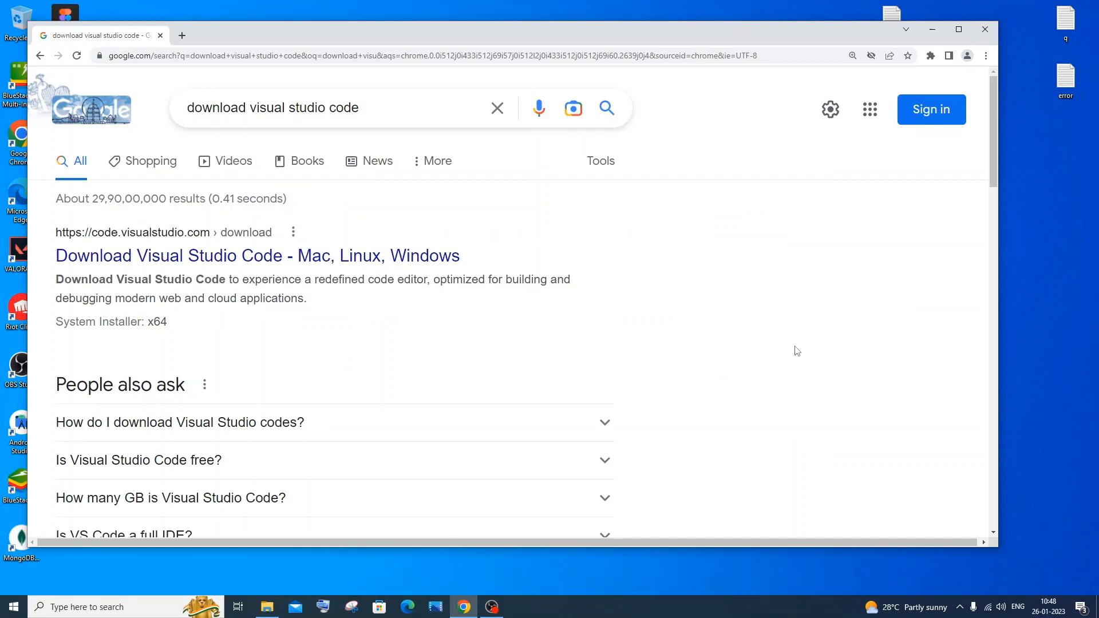
mouse_move(416, 86)
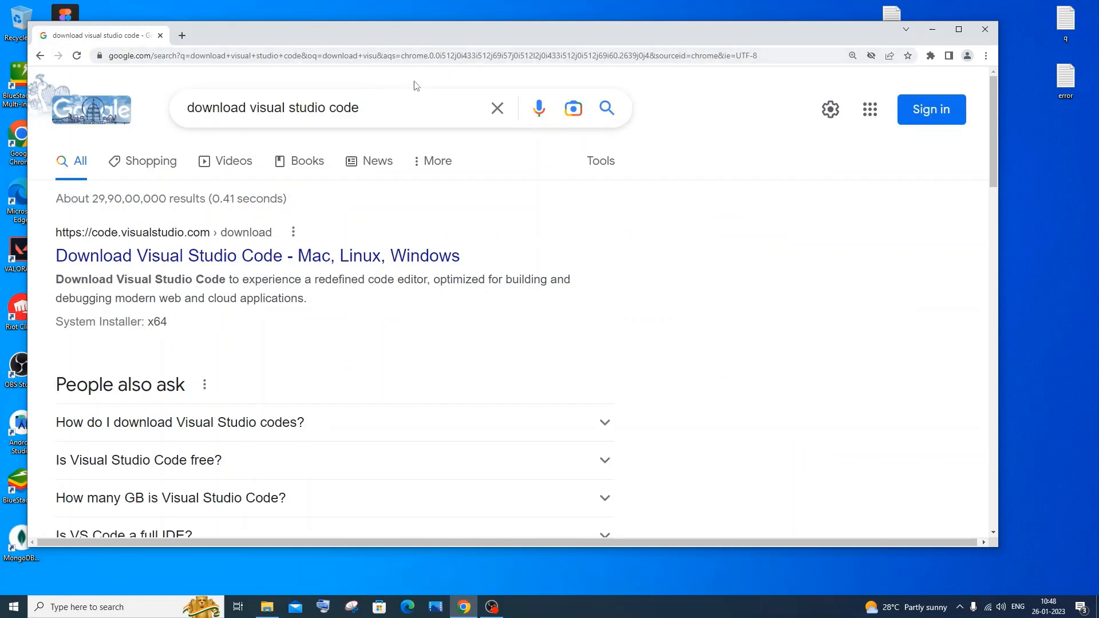
mouse_move(219, 215)
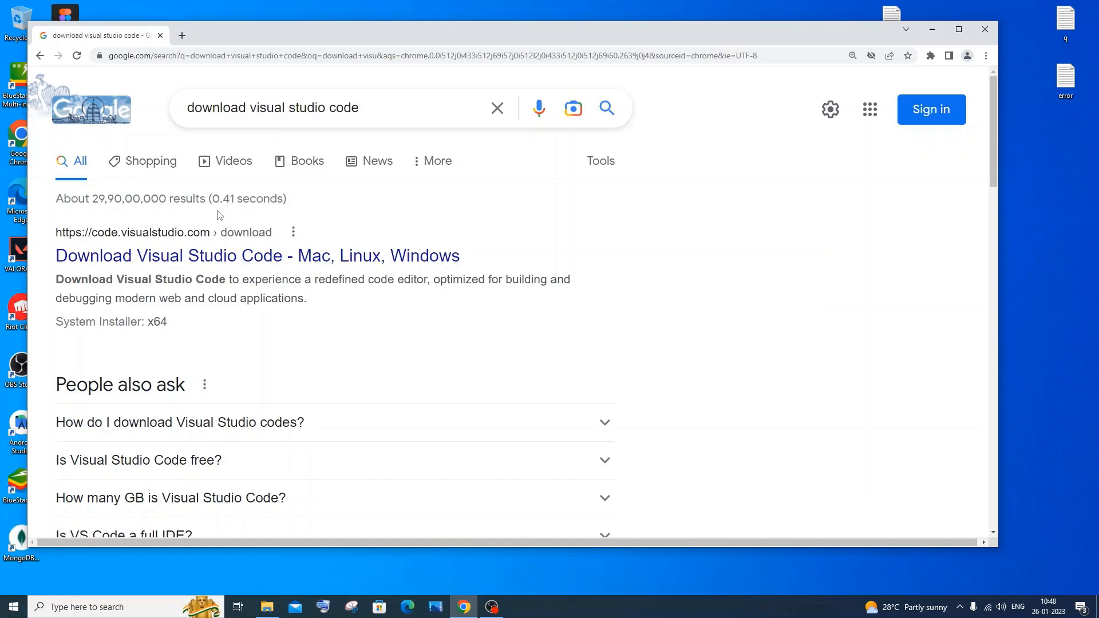
mouse_move(234, 266)
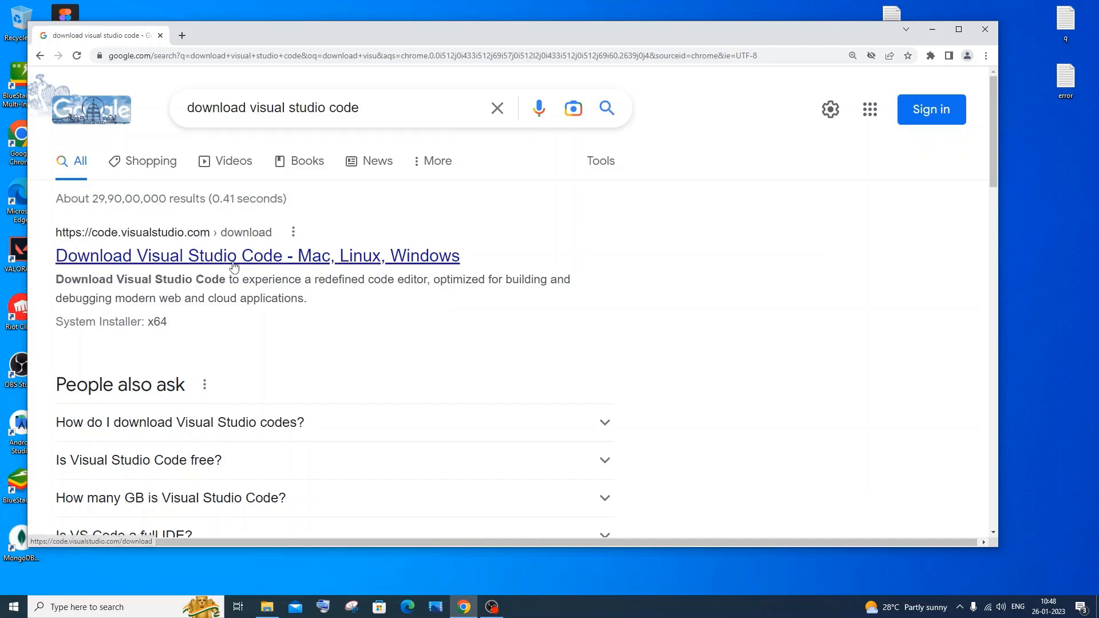
- Open the 'Download Visual Studio Code - Mac, Linux, Windows' search result
click(257, 255)
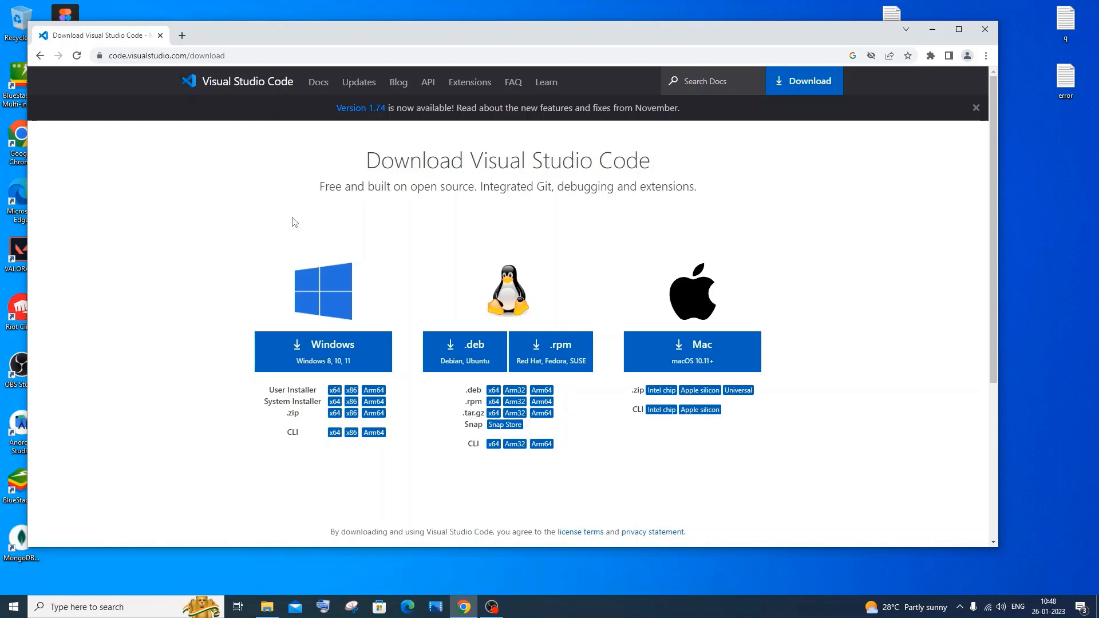
mouse_move(530, 268)
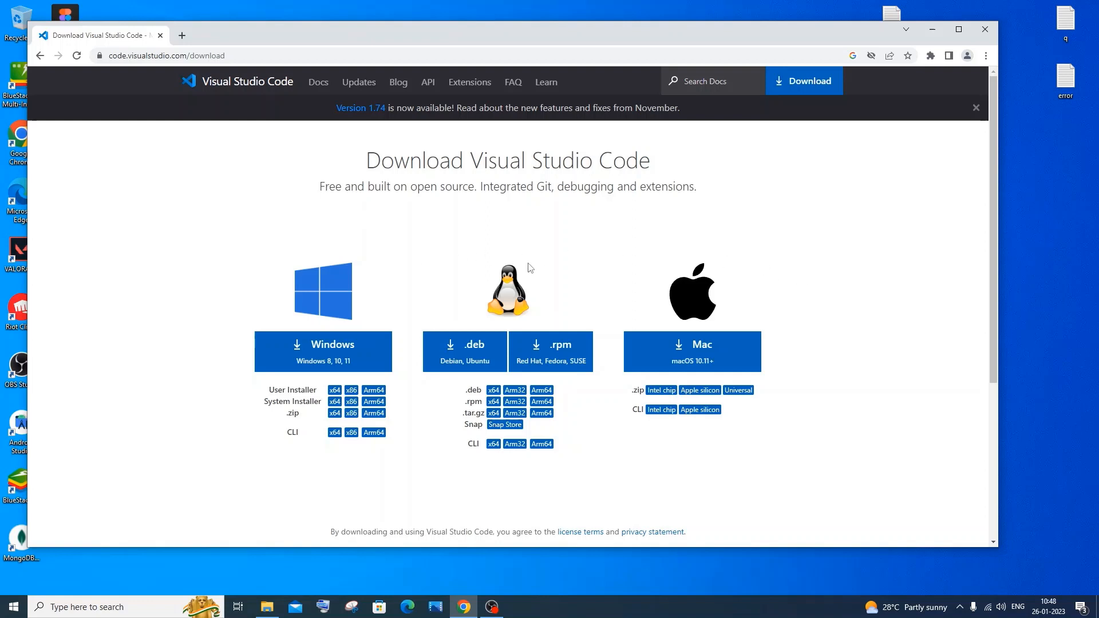
mouse_move(403, 231)
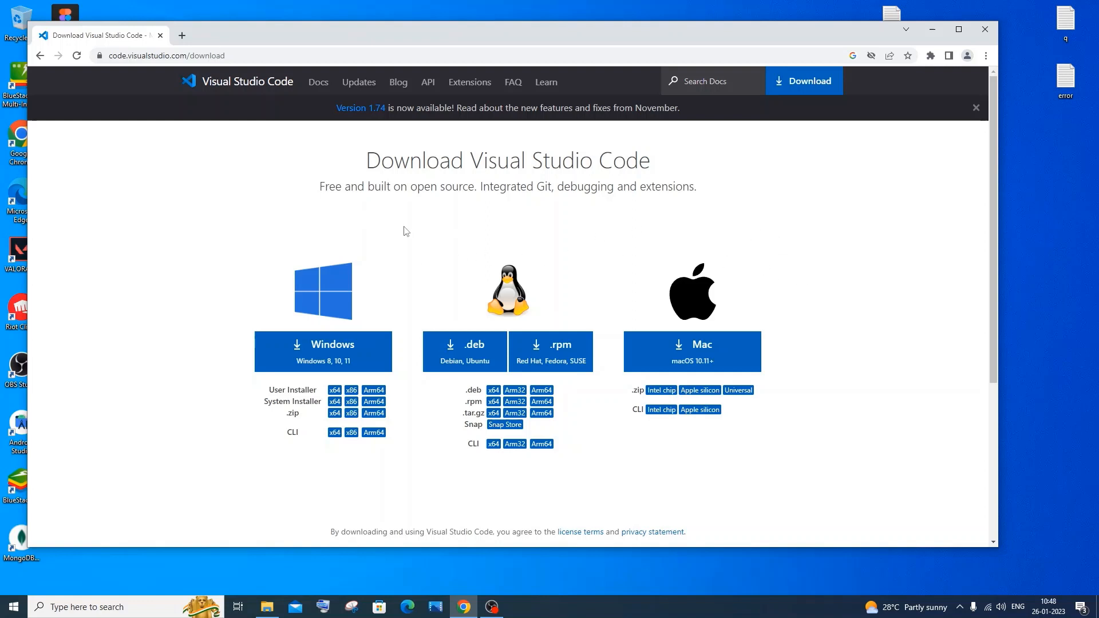
mouse_move(322, 359)
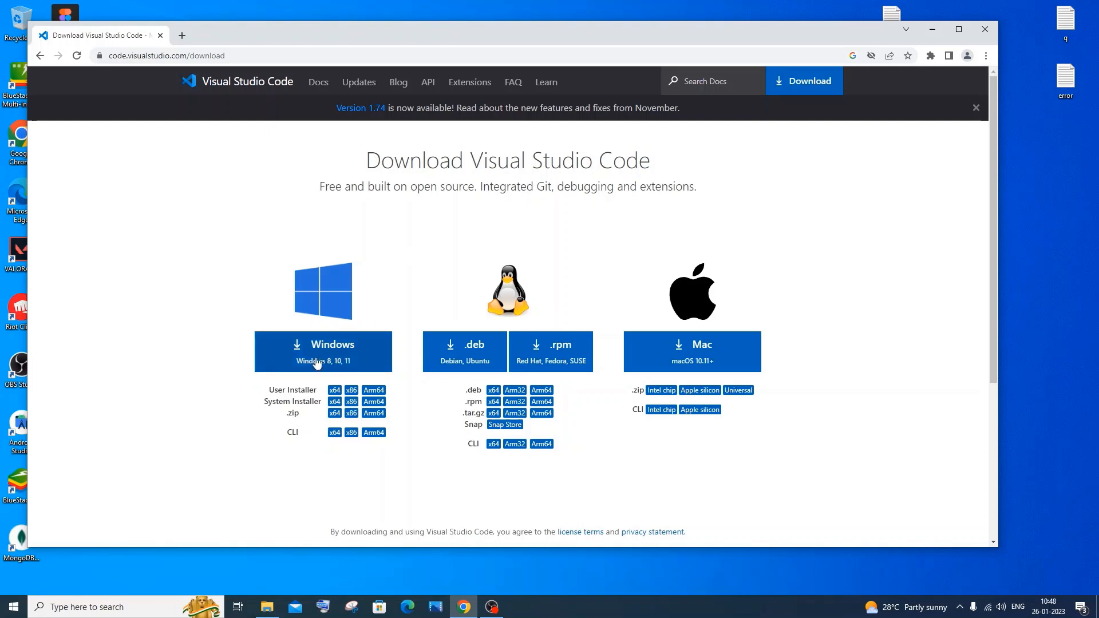
- Download the VS Code Windows user installer and launch VSCodeUserSetup from the download bar
click(323, 351)
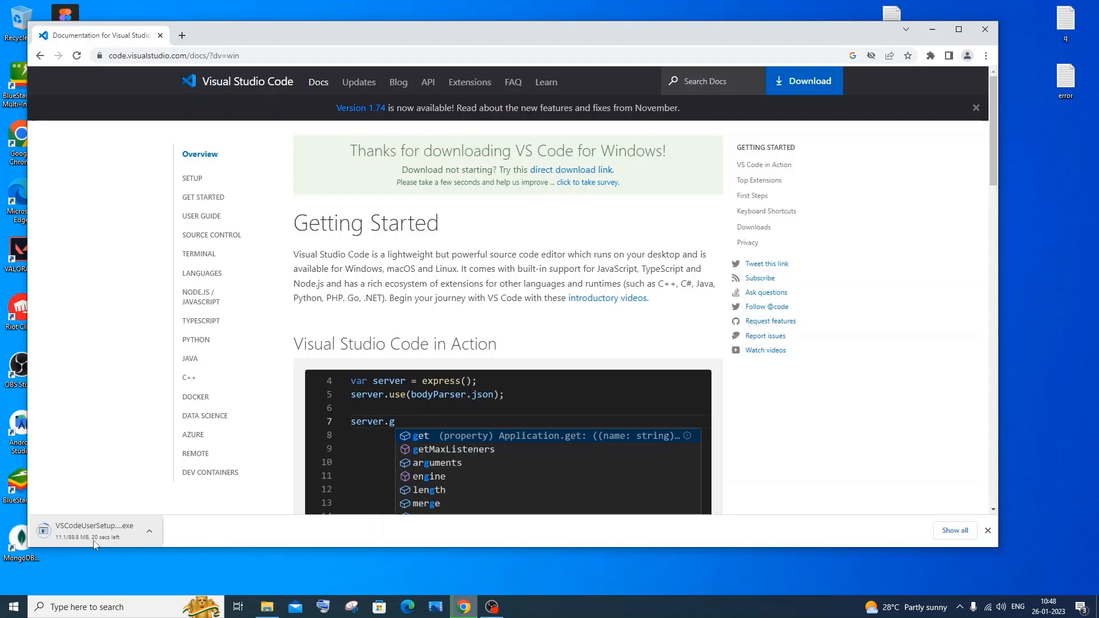
mouse_move(95, 545)
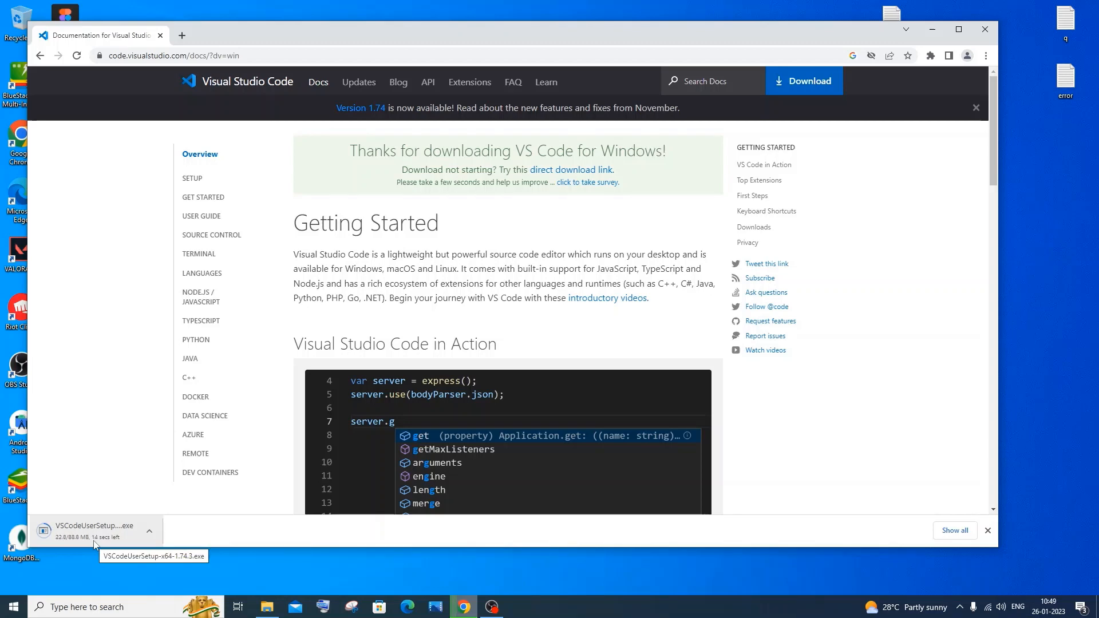
scroll(down, 3)
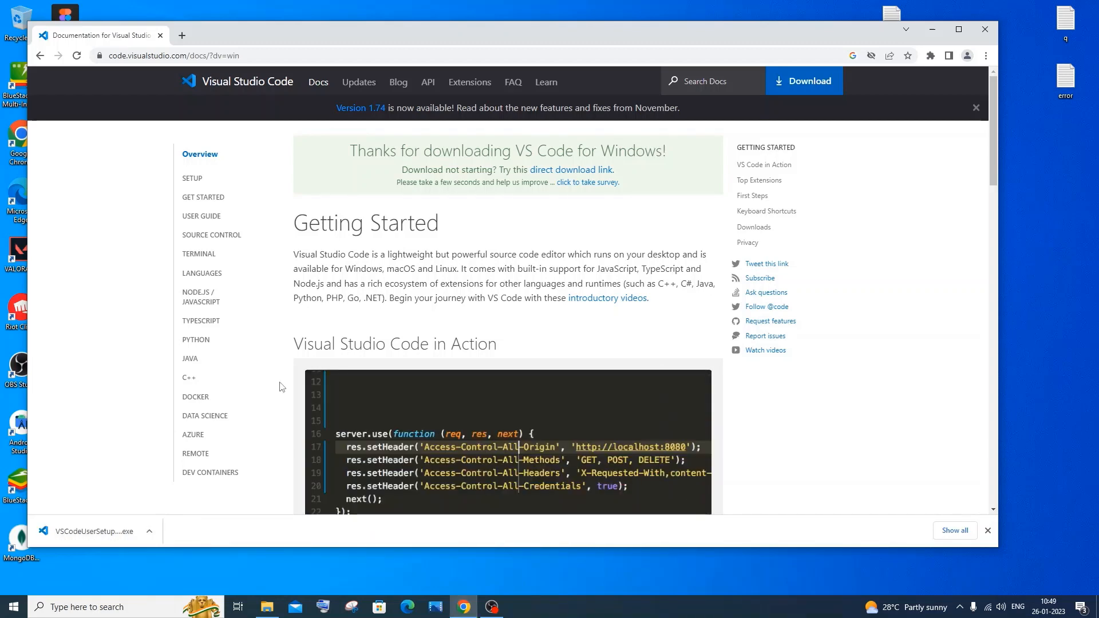
click(149, 531)
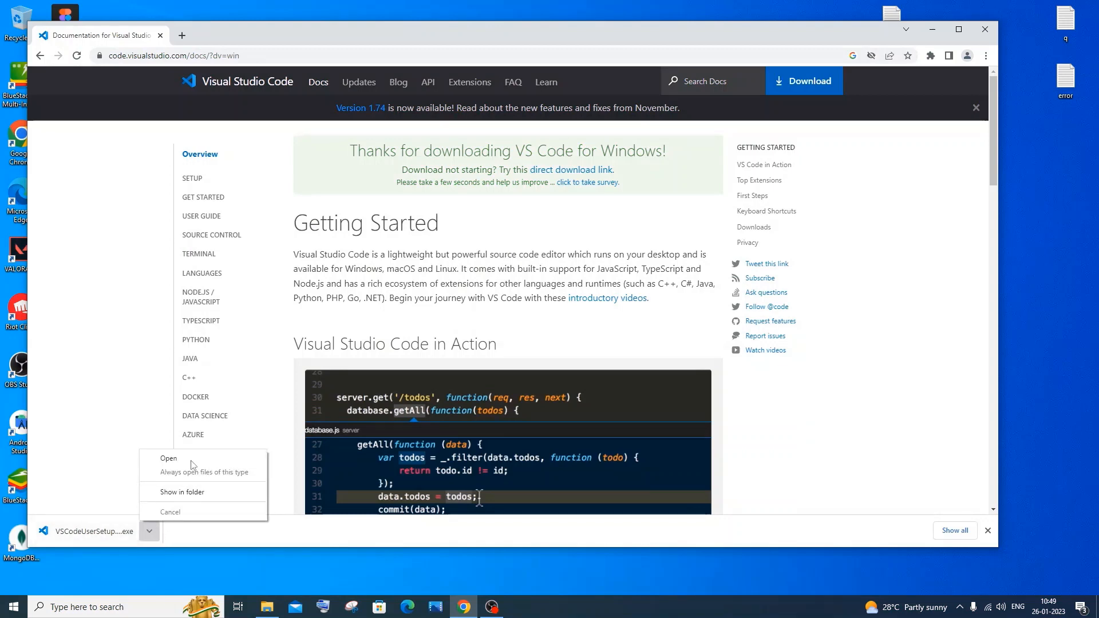
click(168, 458)
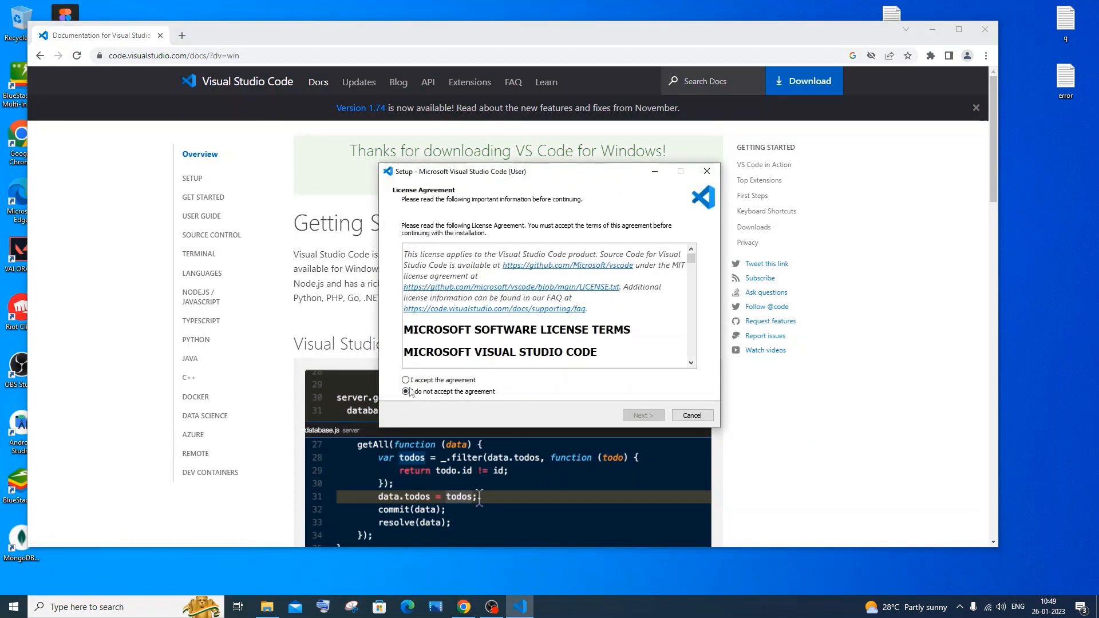
- Accept the VS Code license and keep the default install and shortcuts folders
click(405, 380)
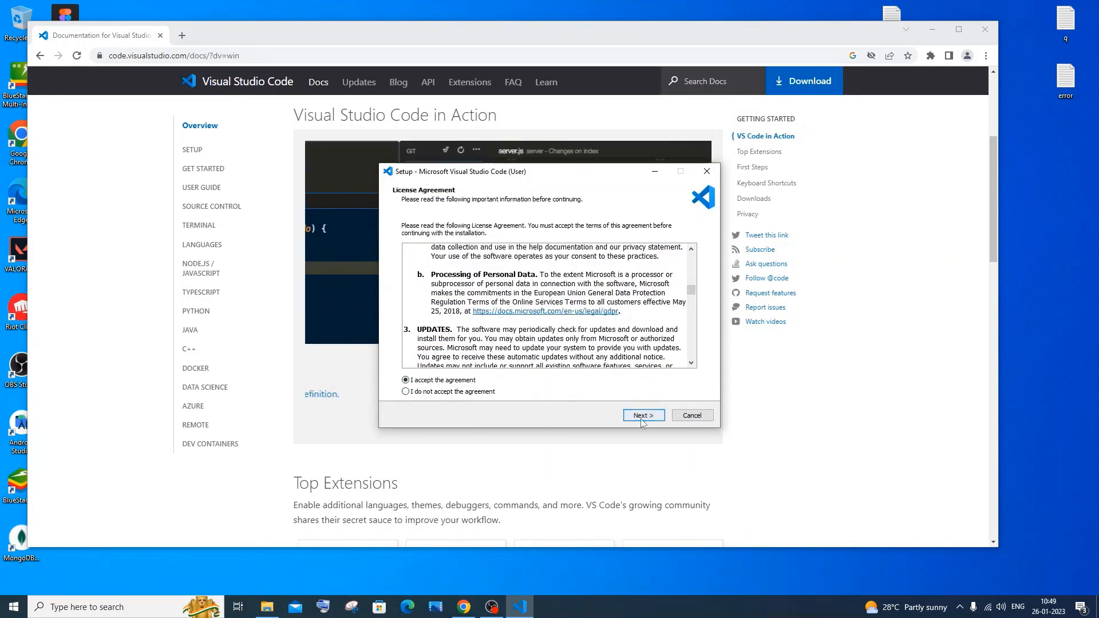
click(642, 415)
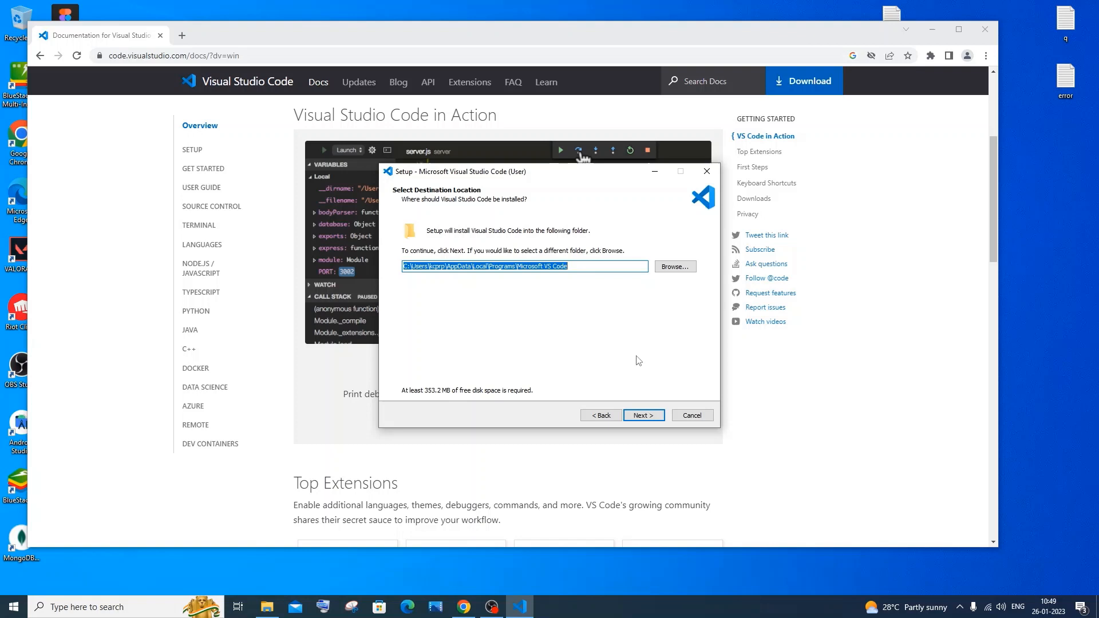
mouse_move(677, 274)
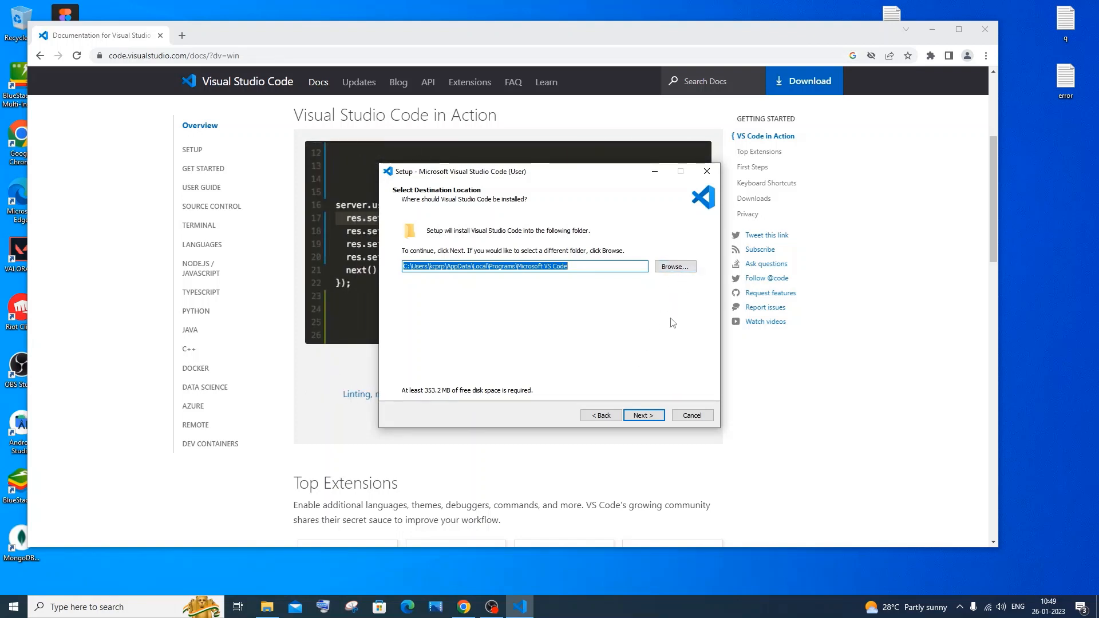
mouse_move(643, 415)
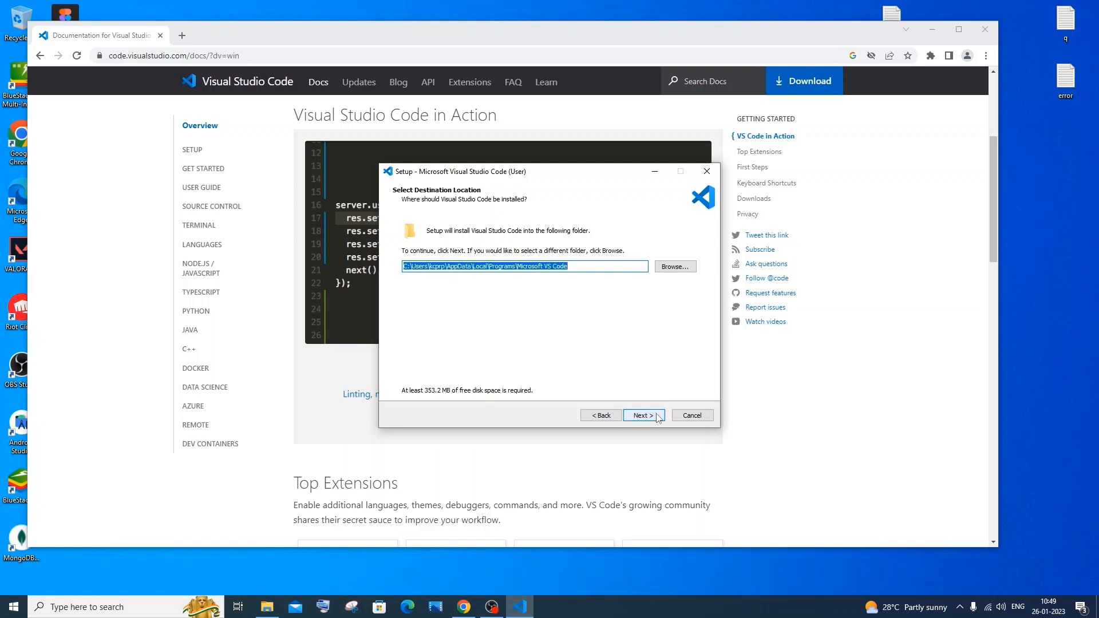
click(642, 415)
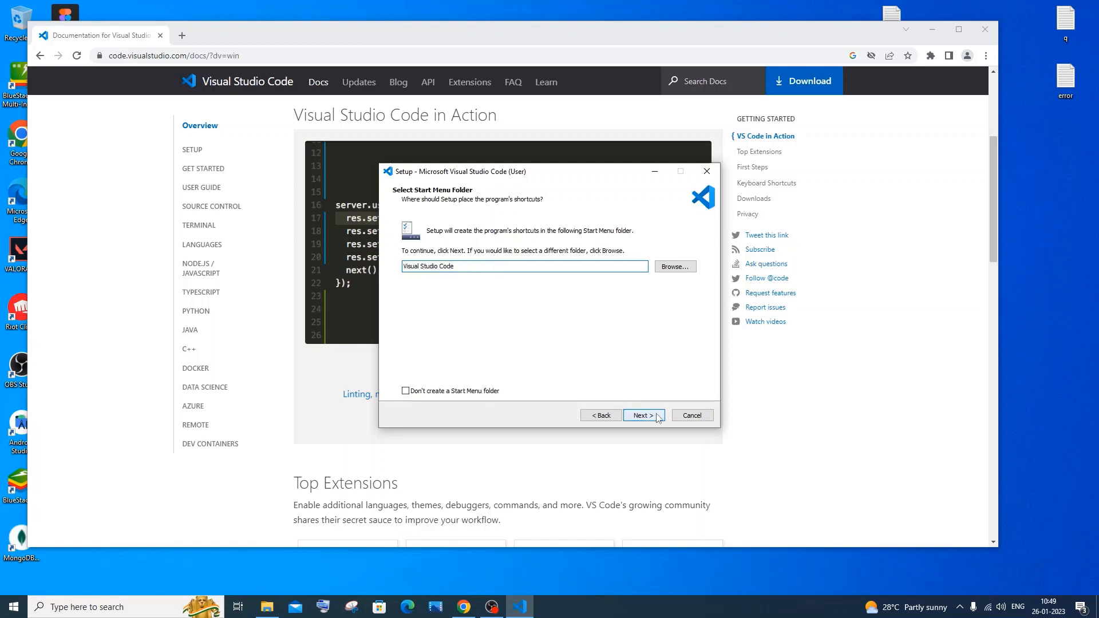
click(643, 415)
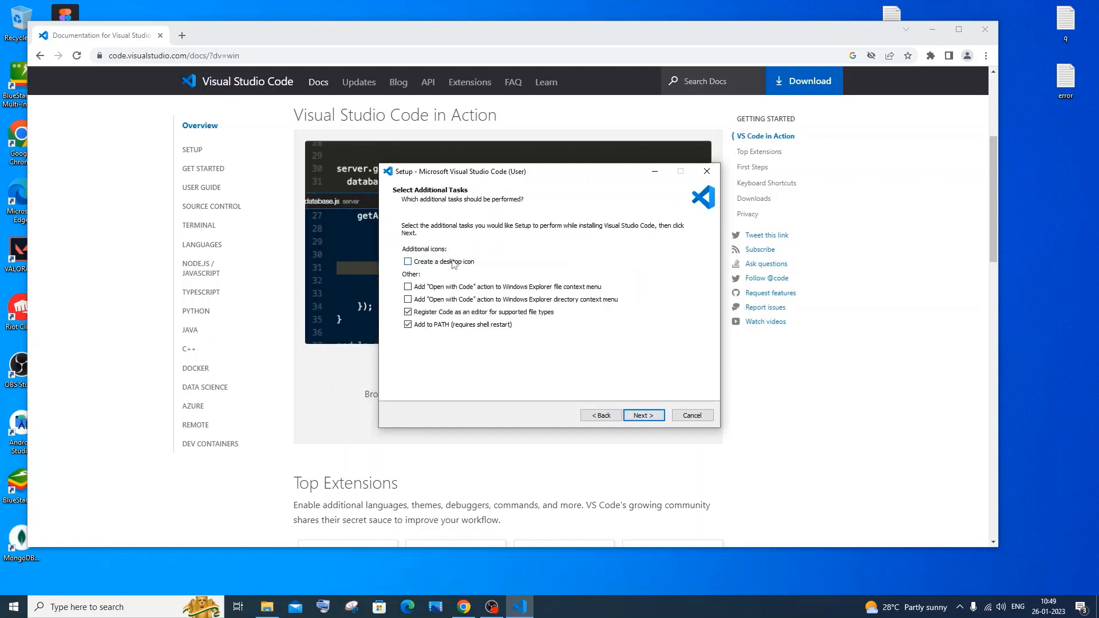
- Enable the desktop icon and Open with Code options, install, and launch VS Code
click(407, 261)
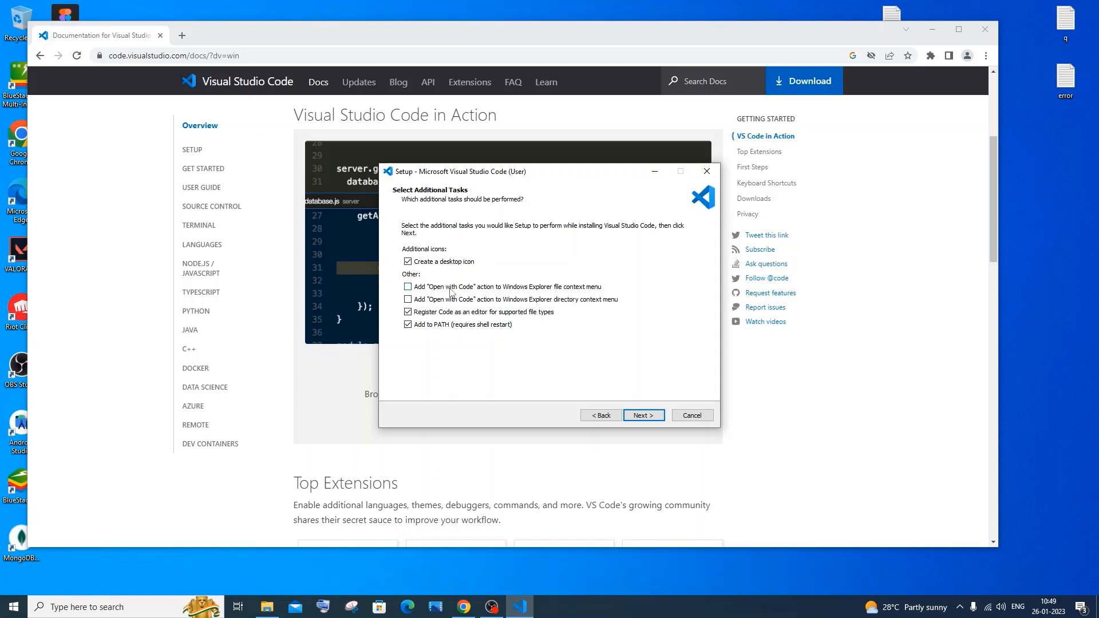
click(407, 300)
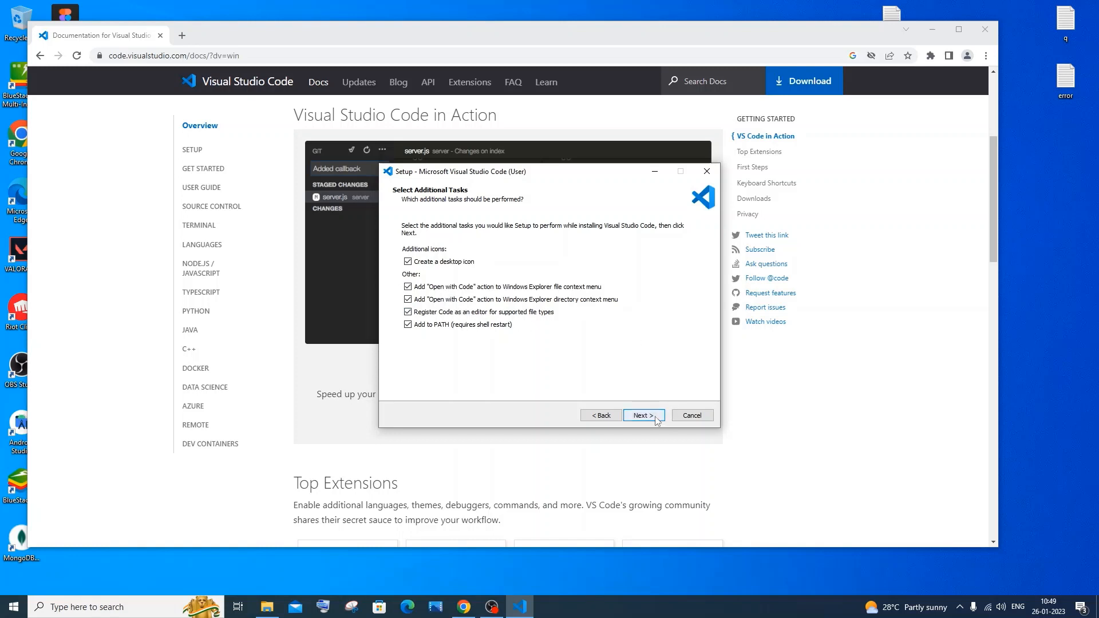
click(642, 415)
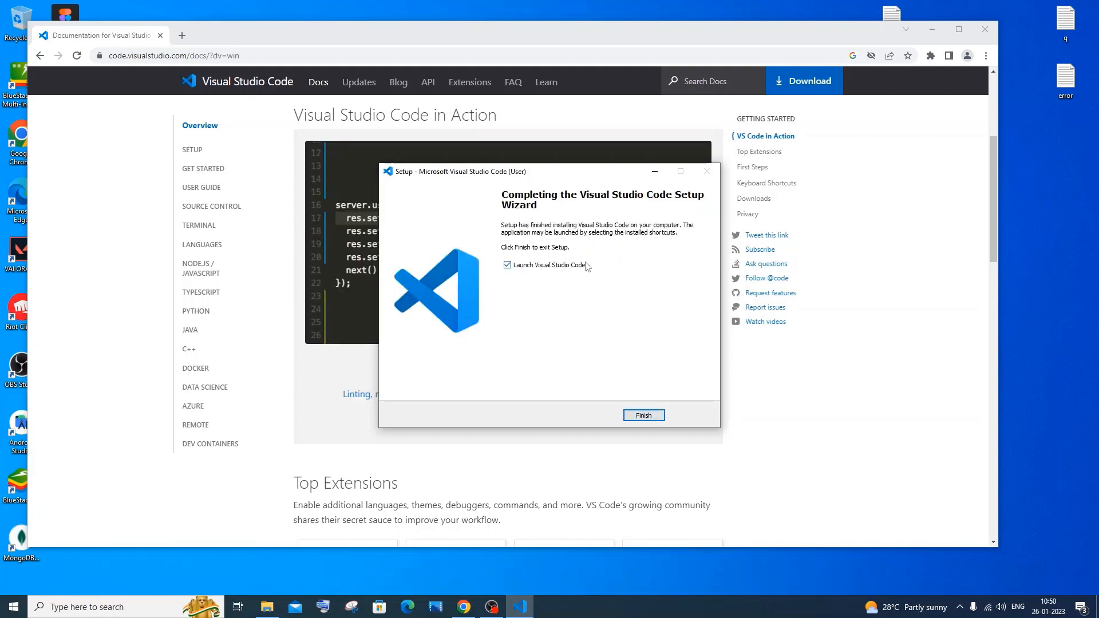
click(642, 415)
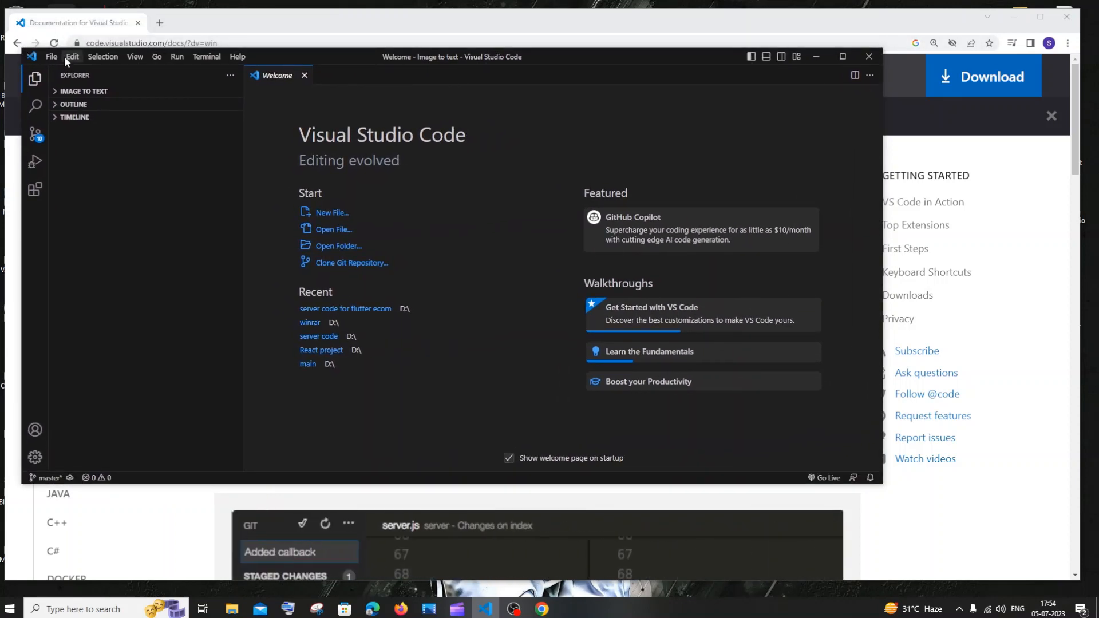
- Create a Desktop folder 'python project', open it as the workspace, and trust its authors
click(51, 57)
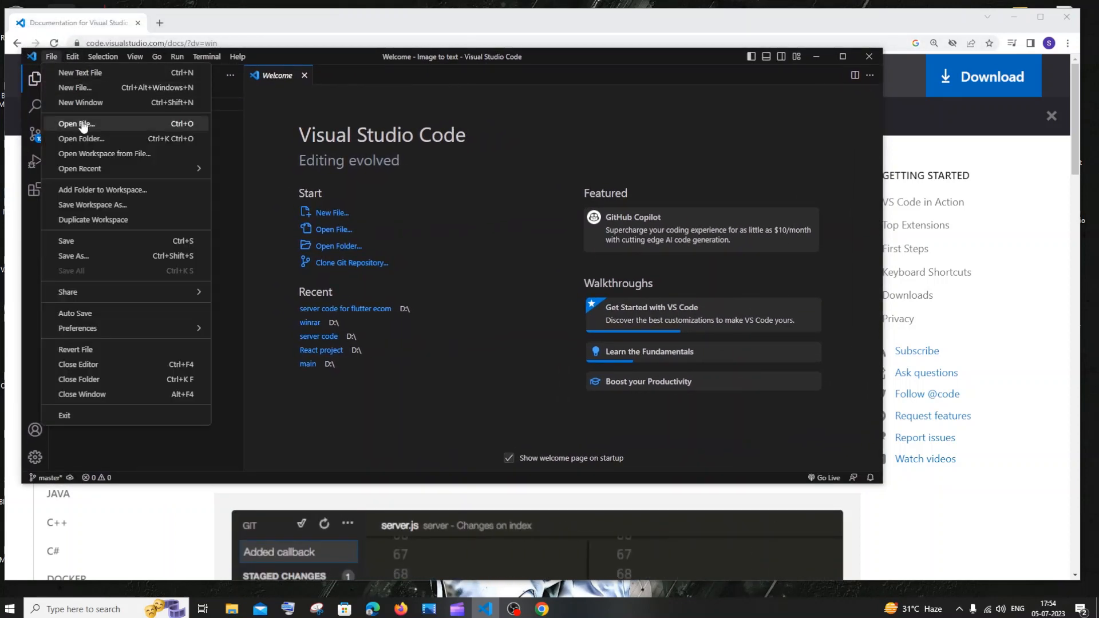
click(81, 138)
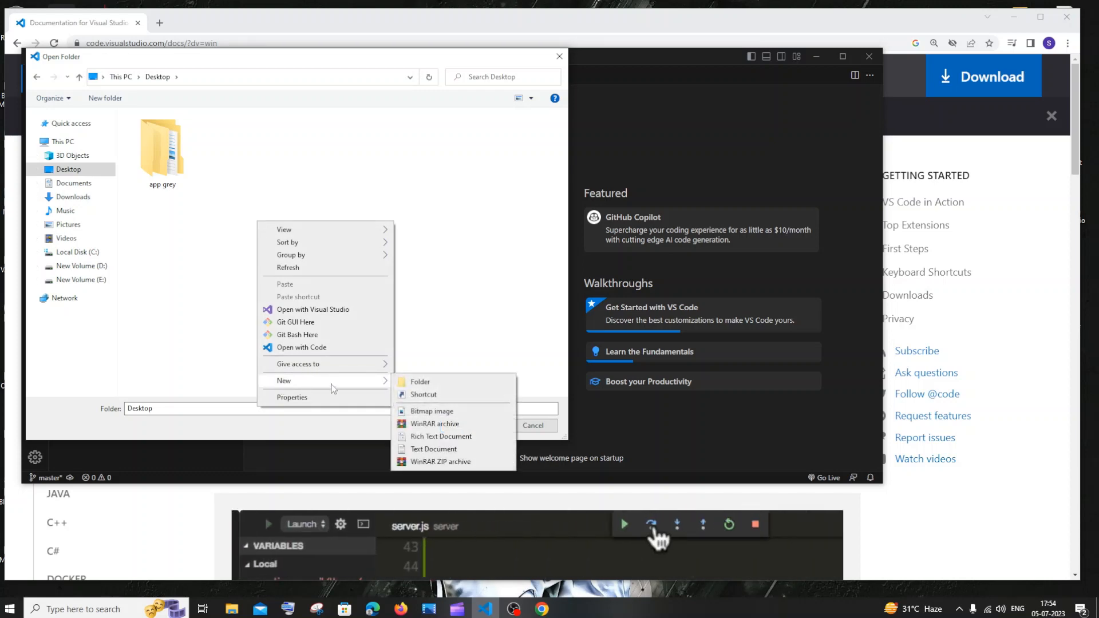
click(419, 381)
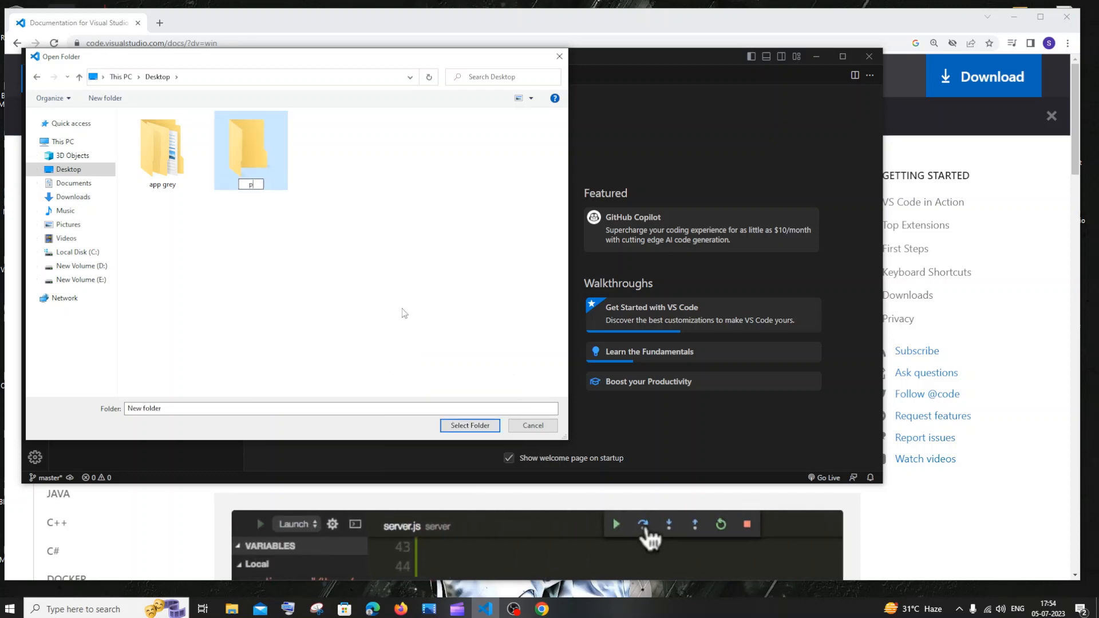
text(ython project)
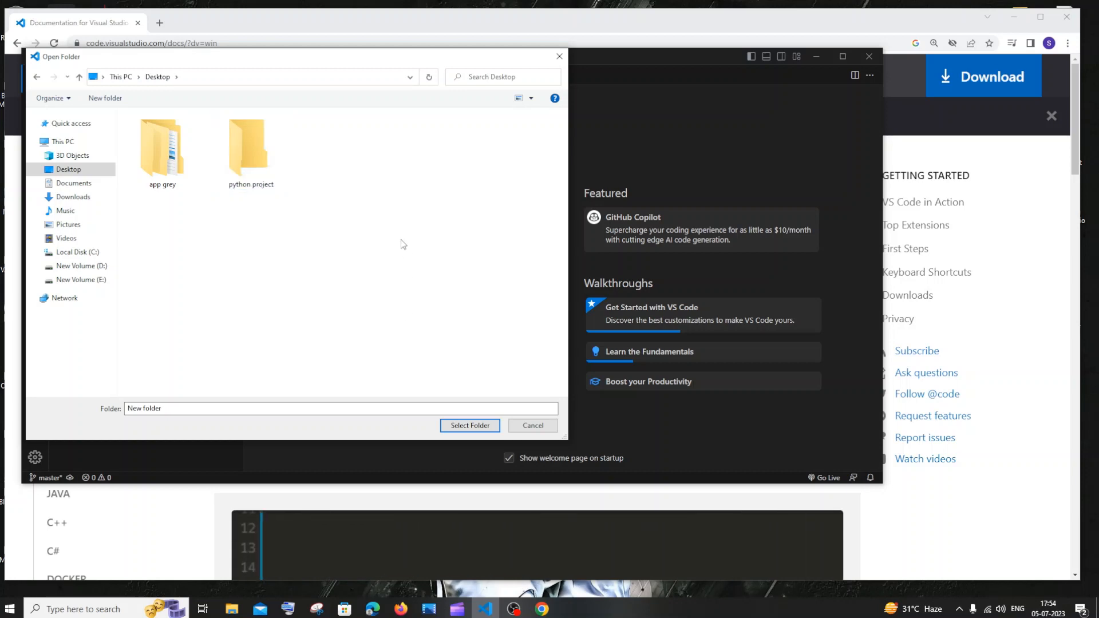
click(250, 147)
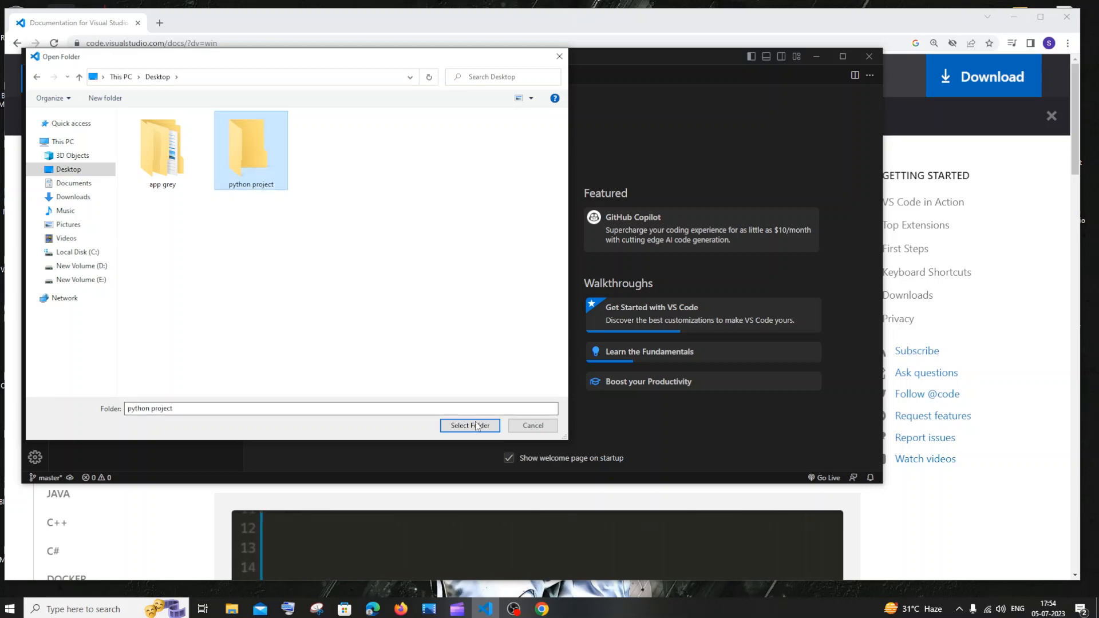
click(468, 425)
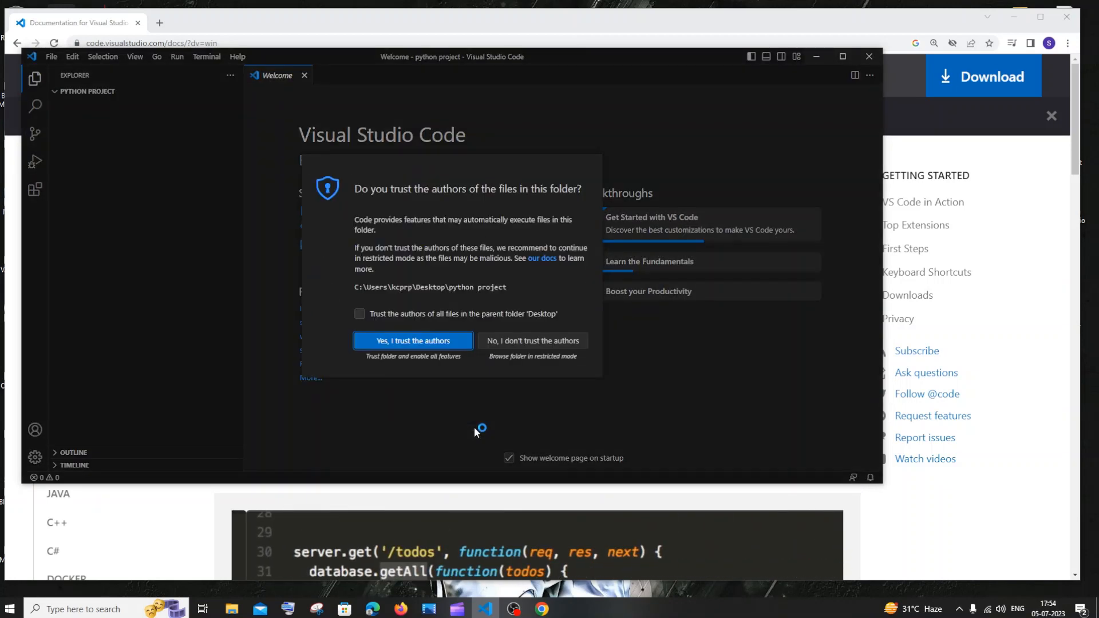
mouse_move(412, 340)
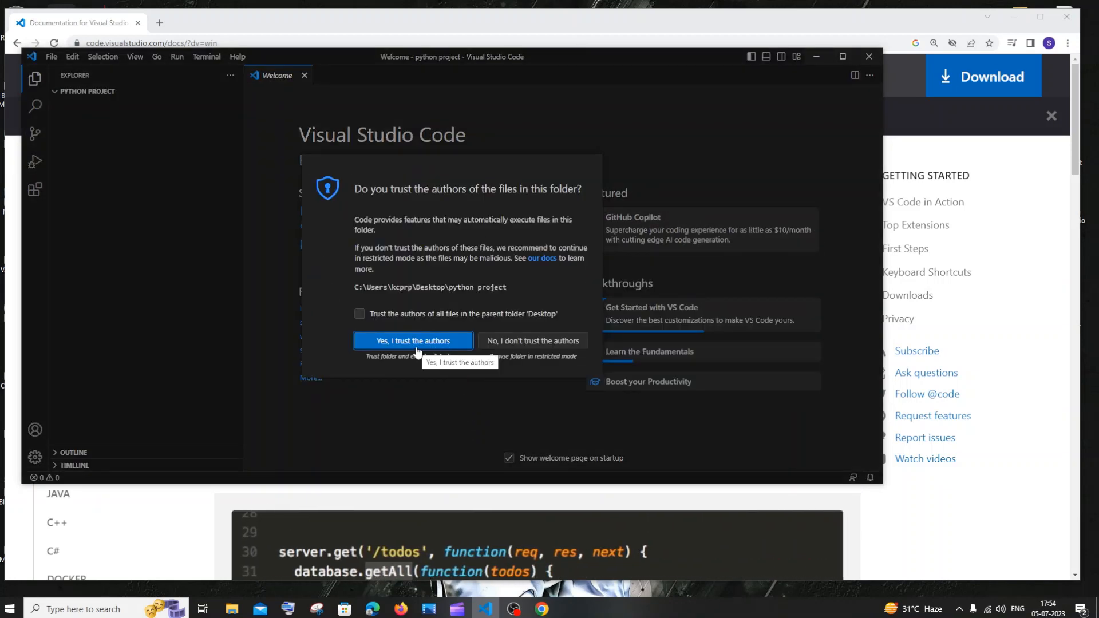
click(412, 341)
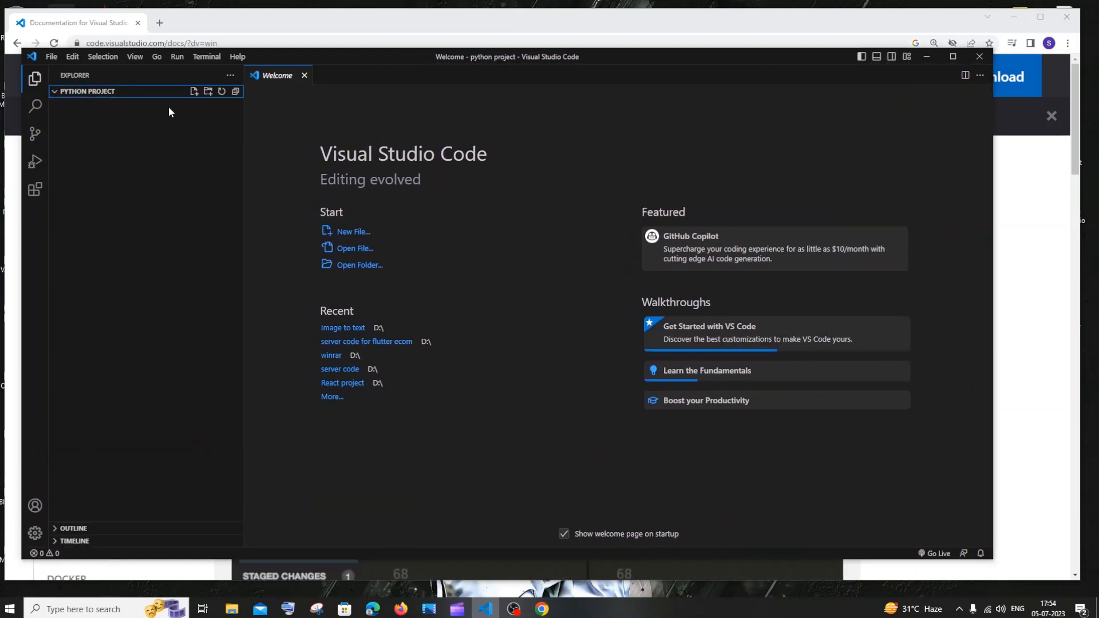
mouse_move(194, 92)
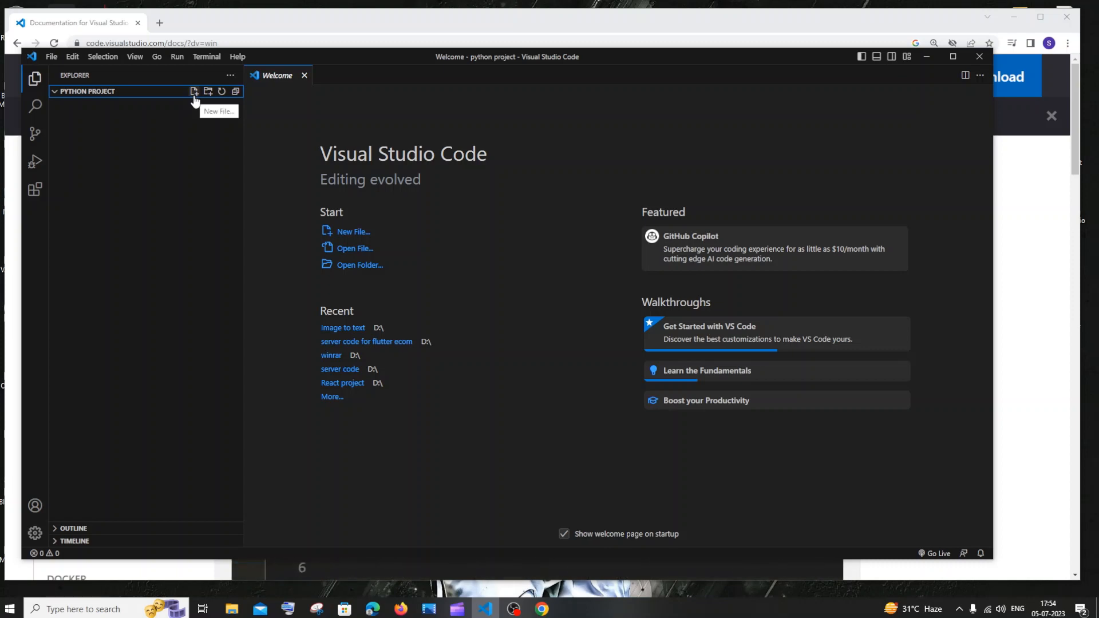
mouse_move(197, 107)
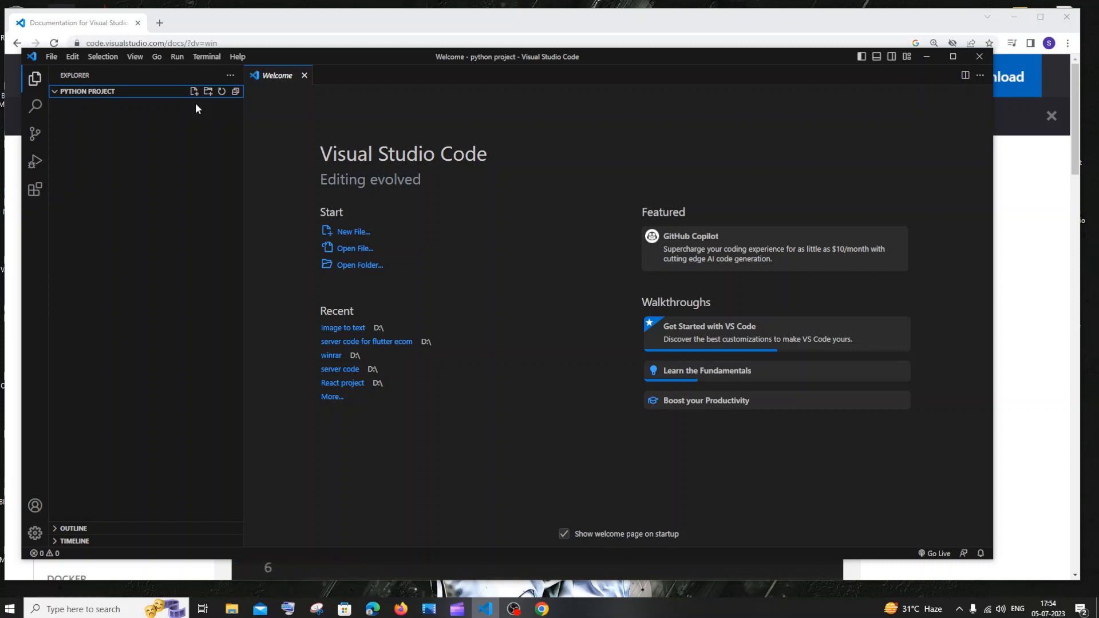
mouse_move(208, 92)
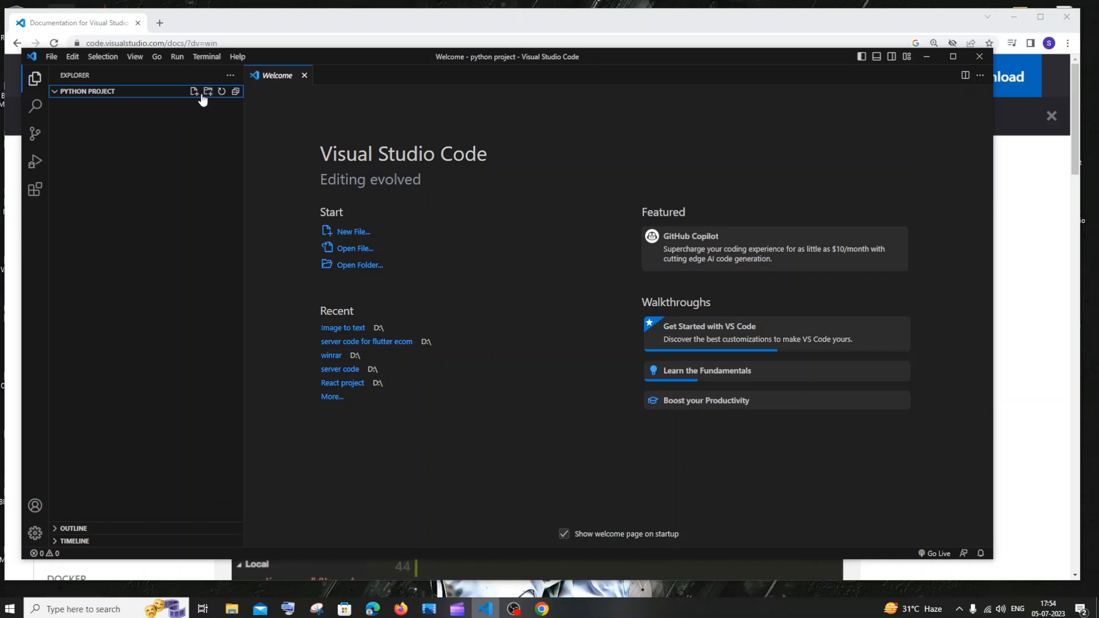
- Create the file firstpro.py from the Explorer's New File icon
click(194, 91)
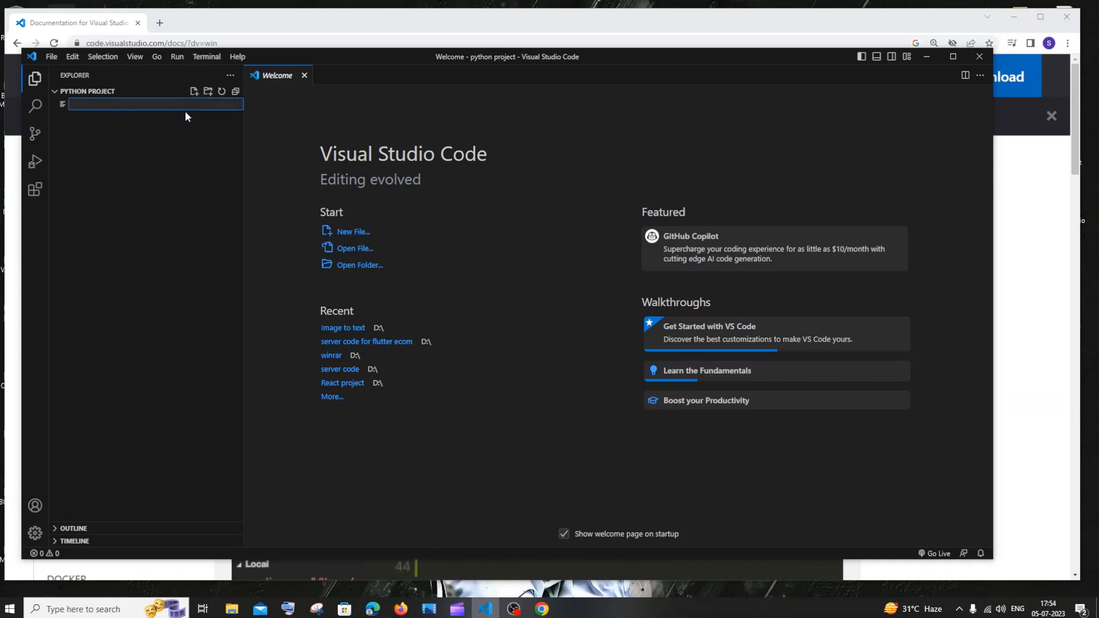
text(firstpro)
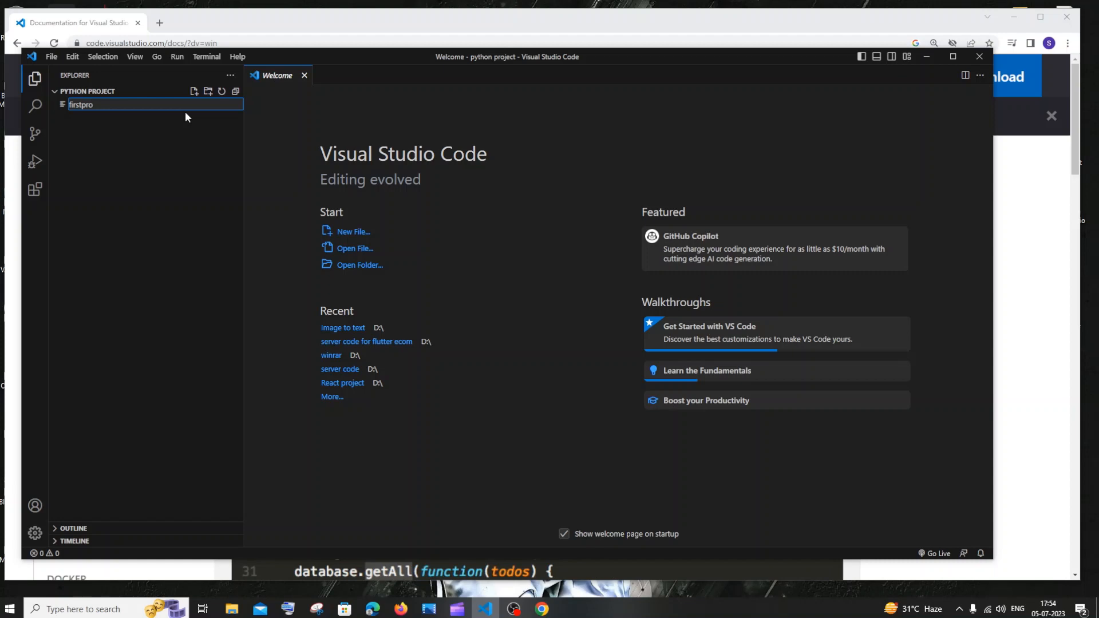
text(.)
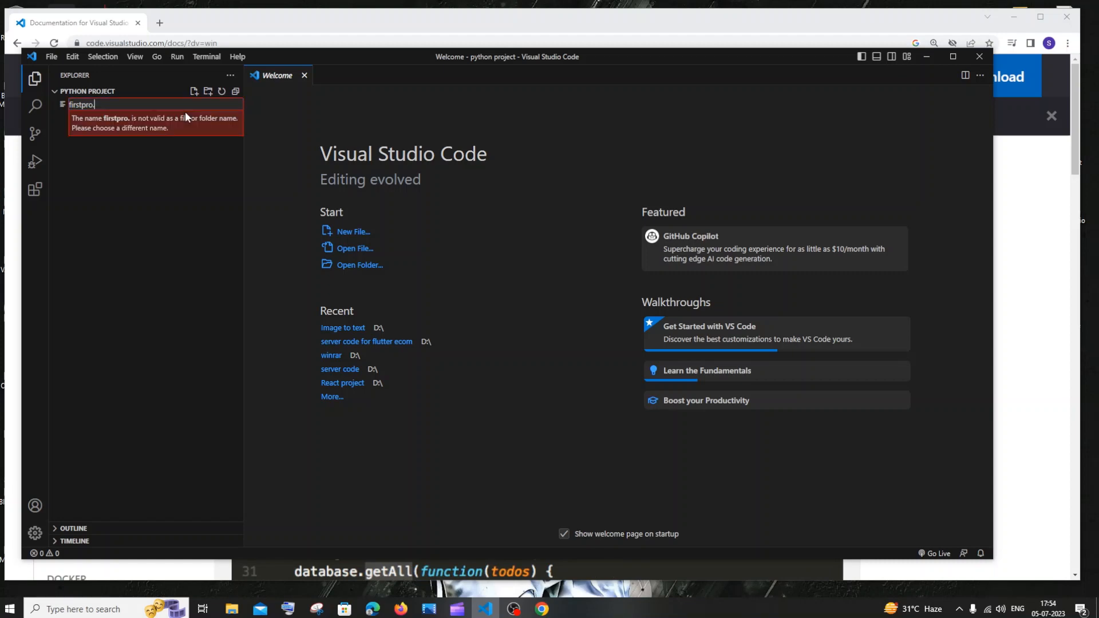
text(py)
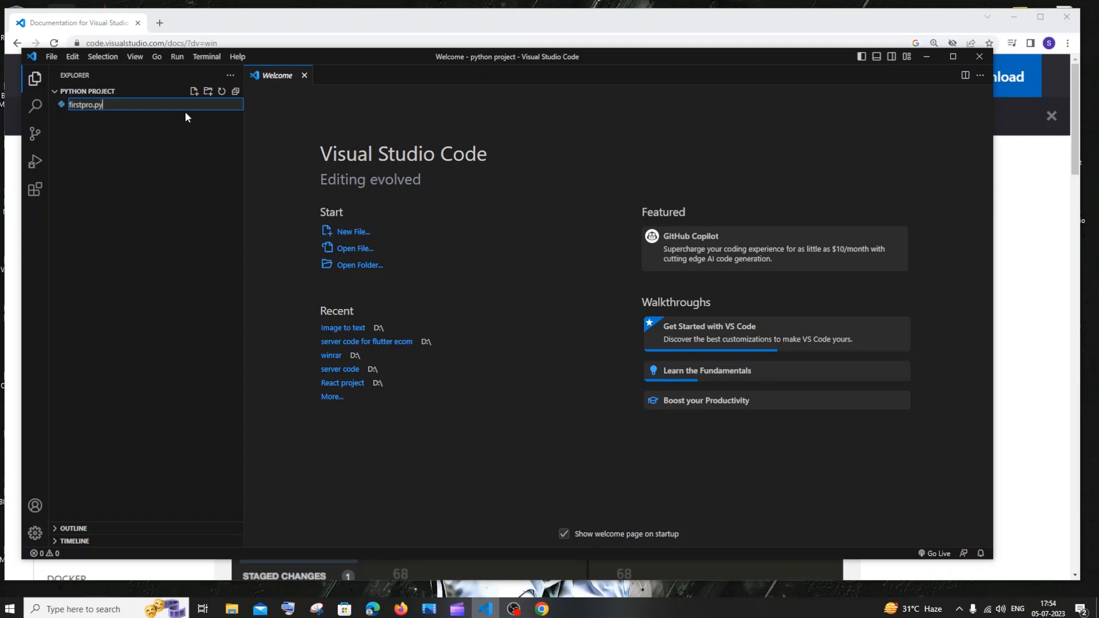
key(Return)
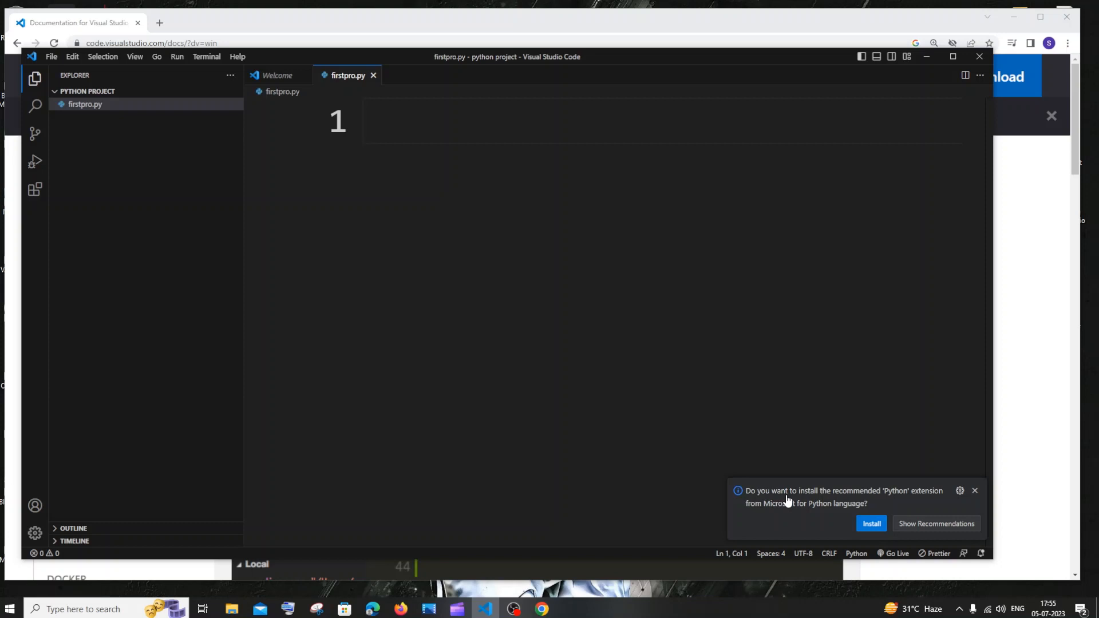
mouse_move(858, 512)
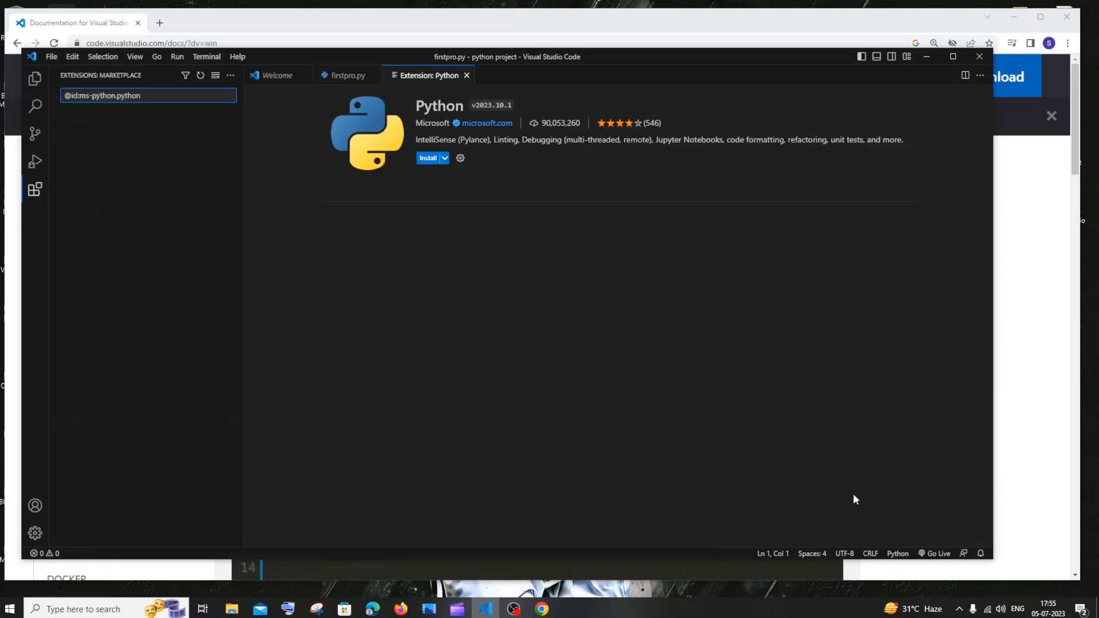
- Install Microsoft's Python extension from its details page
click(428, 158)
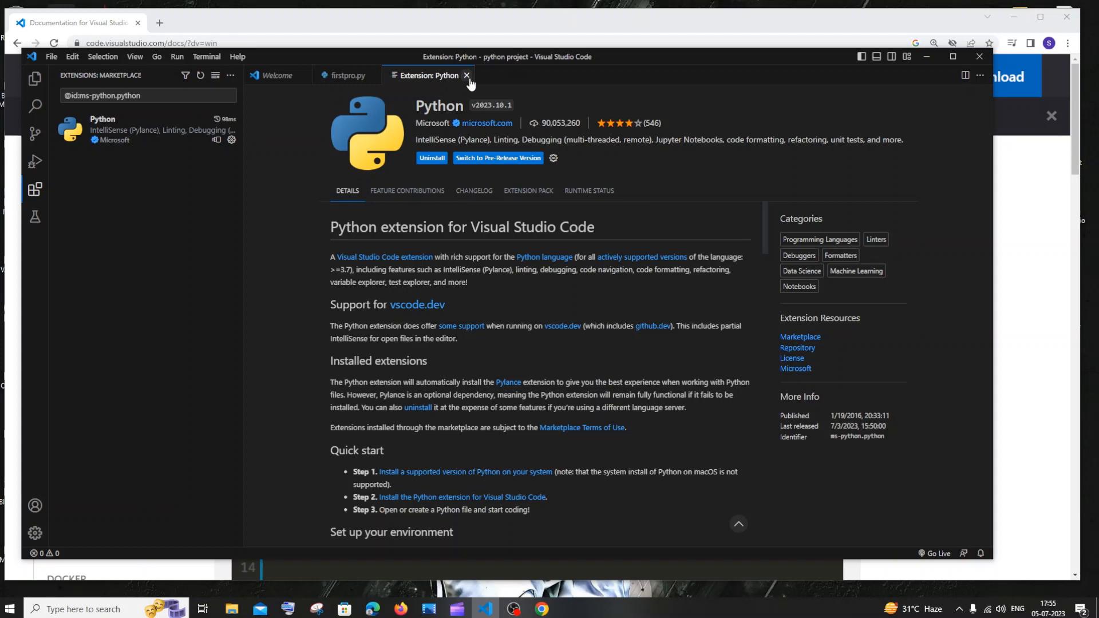
mouse_move(467, 75)
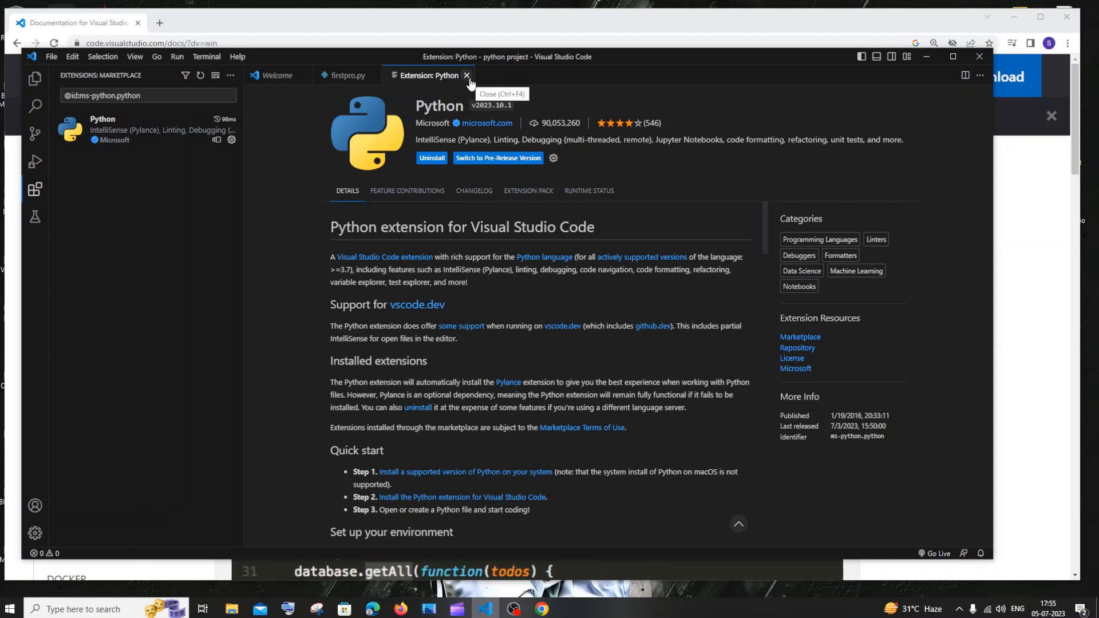
- Check the Python extension is enabled in the Extensions list, then return to firstpro.py
click(466, 75)
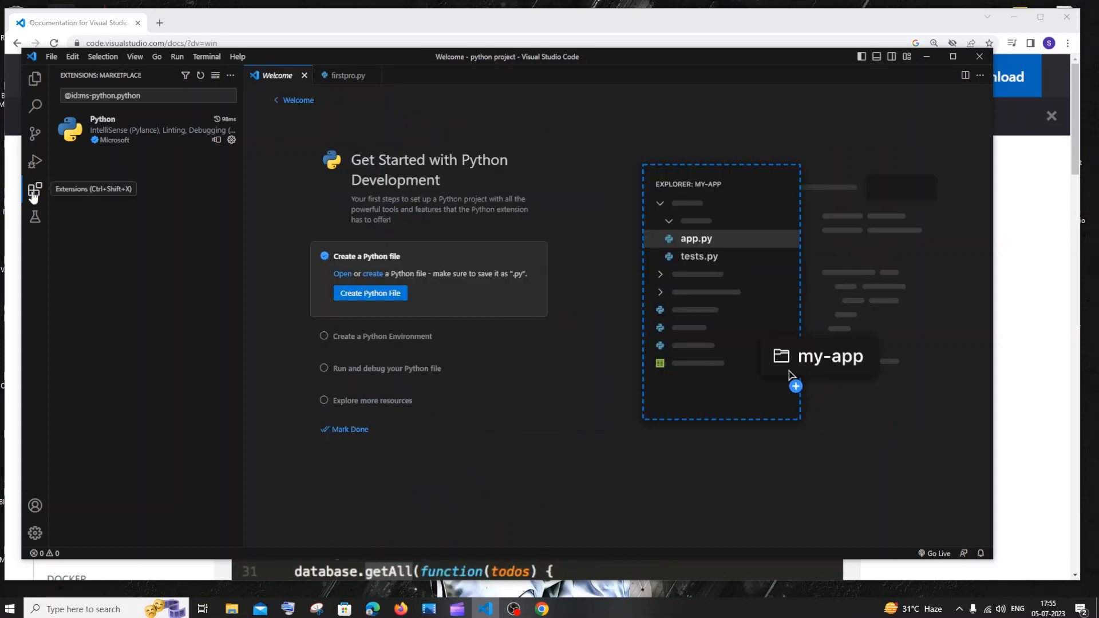
click(147, 96)
text(python)
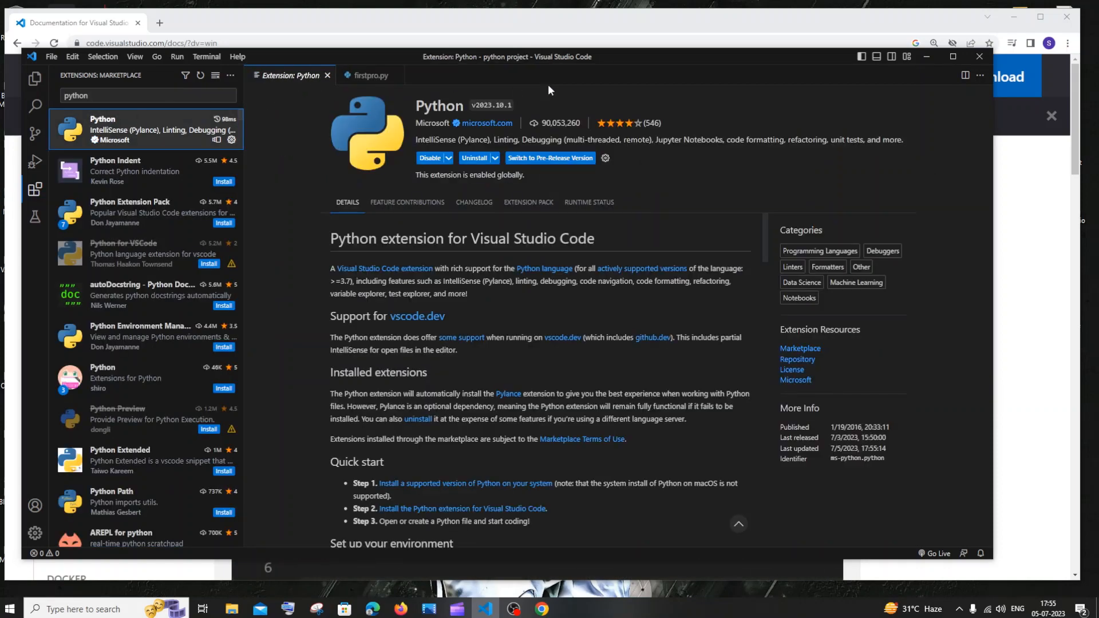
mouse_move(555, 122)
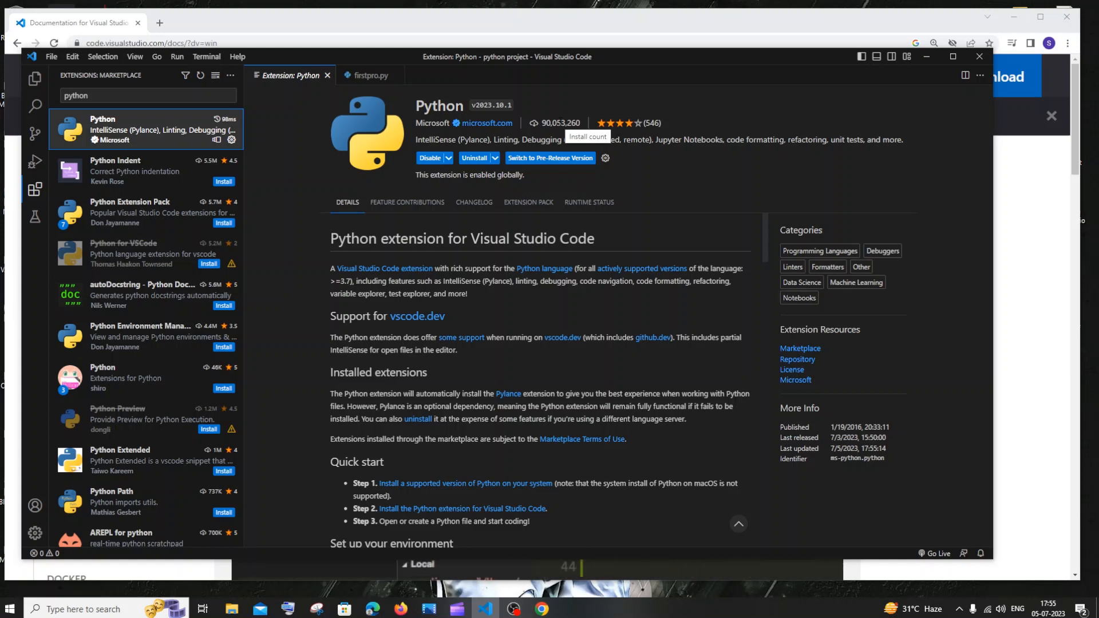
mouse_move(515, 174)
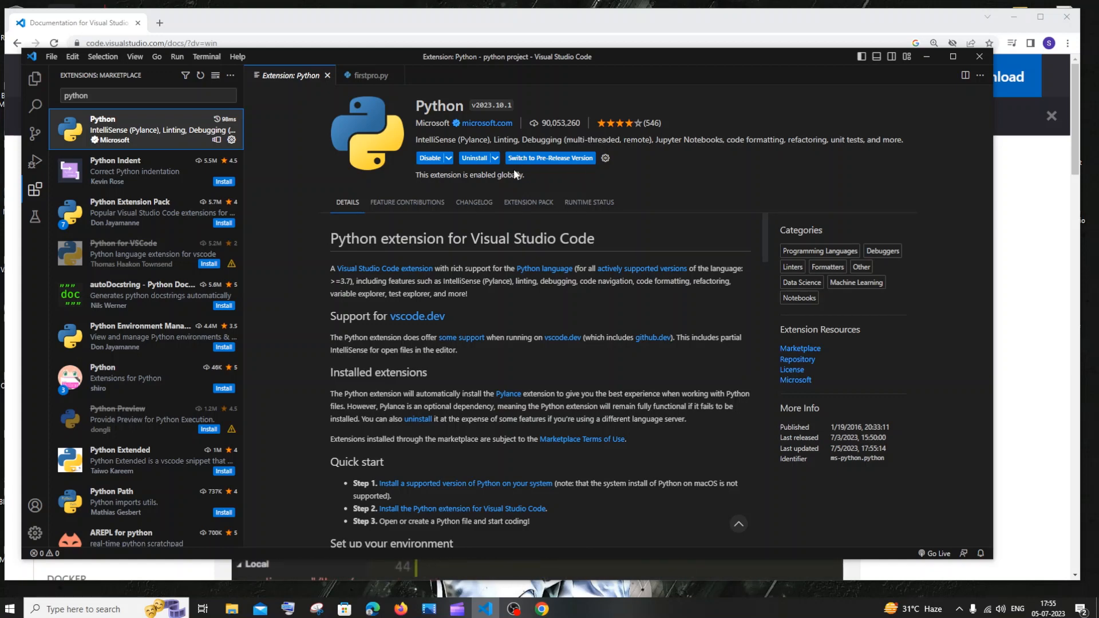
mouse_move(469, 220)
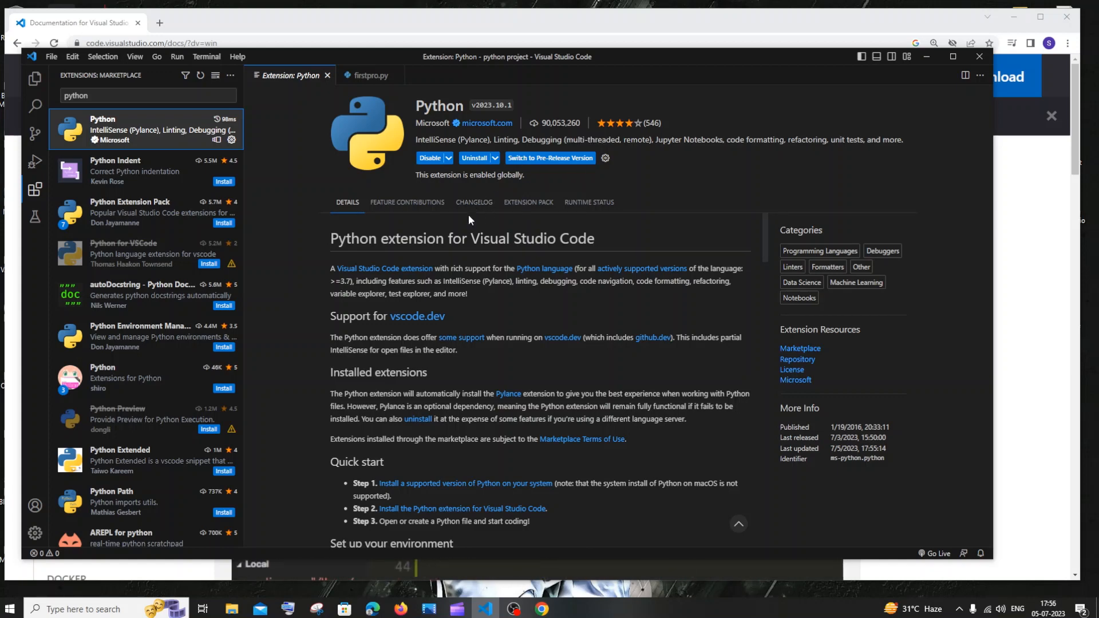
mouse_move(669, 200)
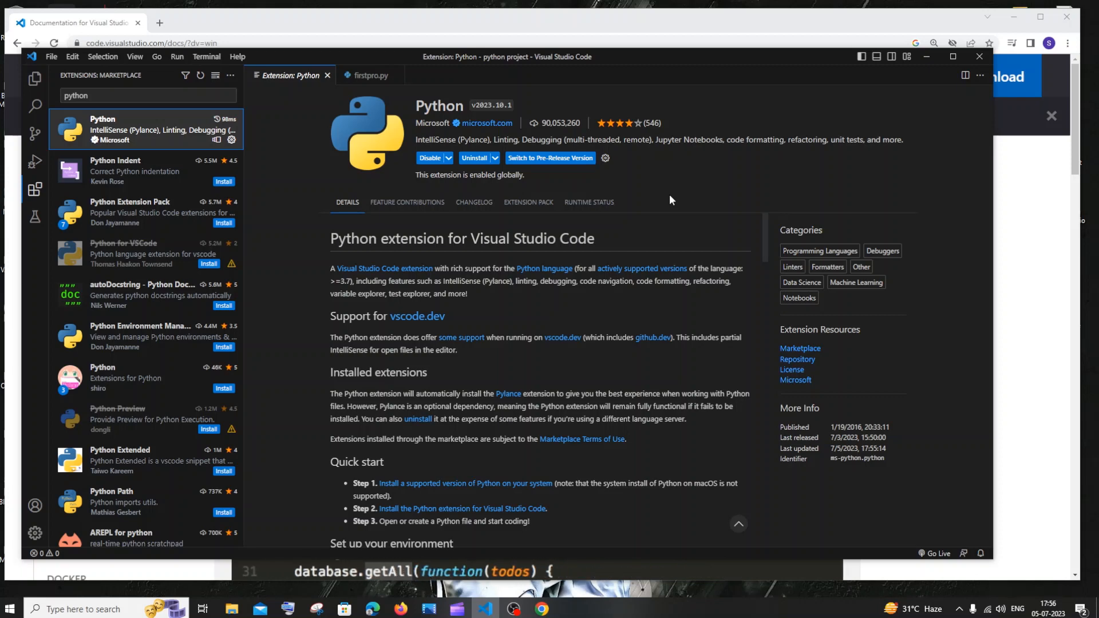
click(368, 75)
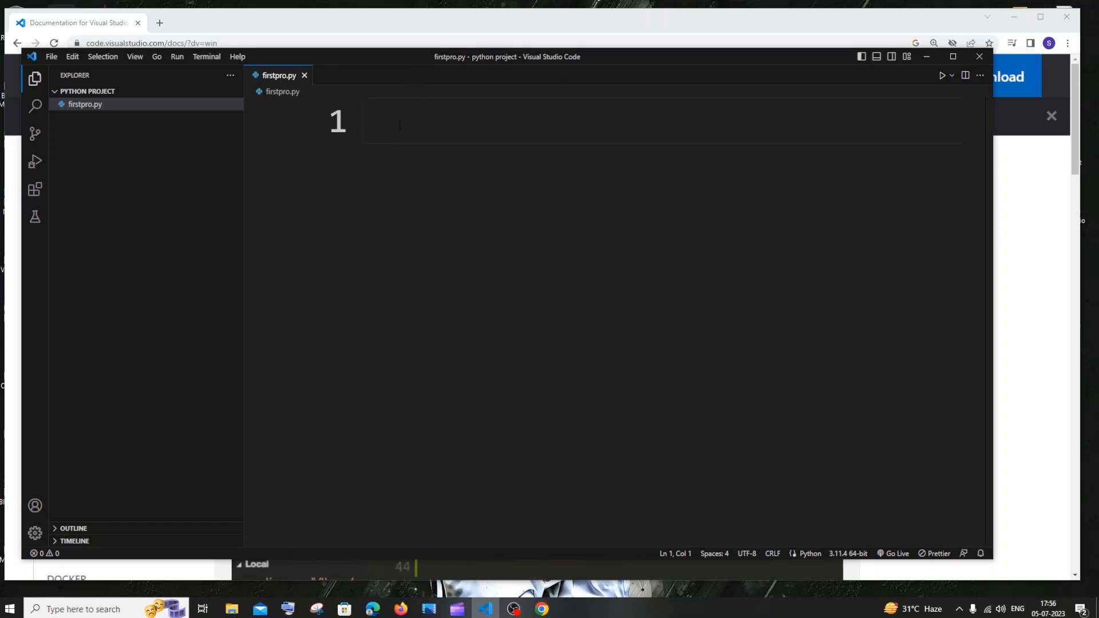
mouse_move(35, 534)
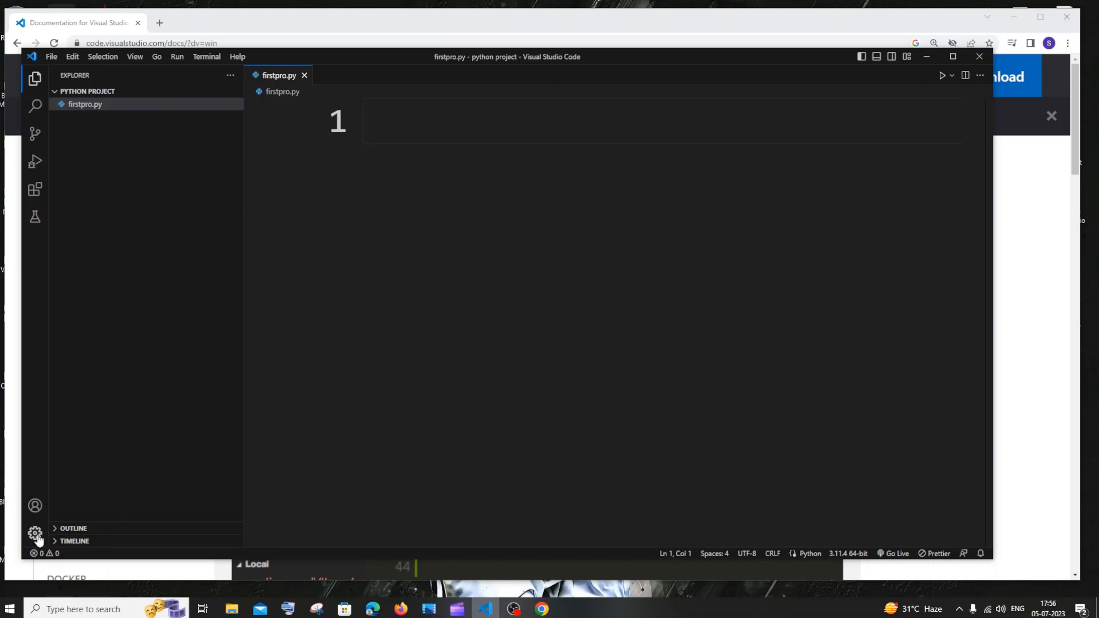
mouse_move(34, 534)
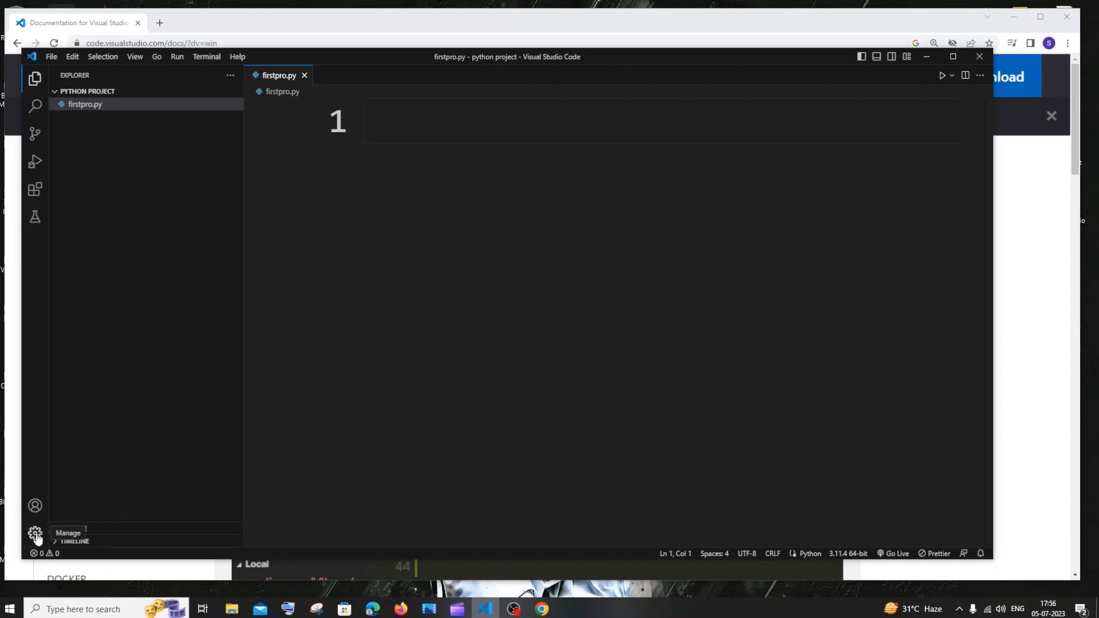
- Set Editor: Font Size to 40 in Settings and preview it in firstpro.py
click(34, 533)
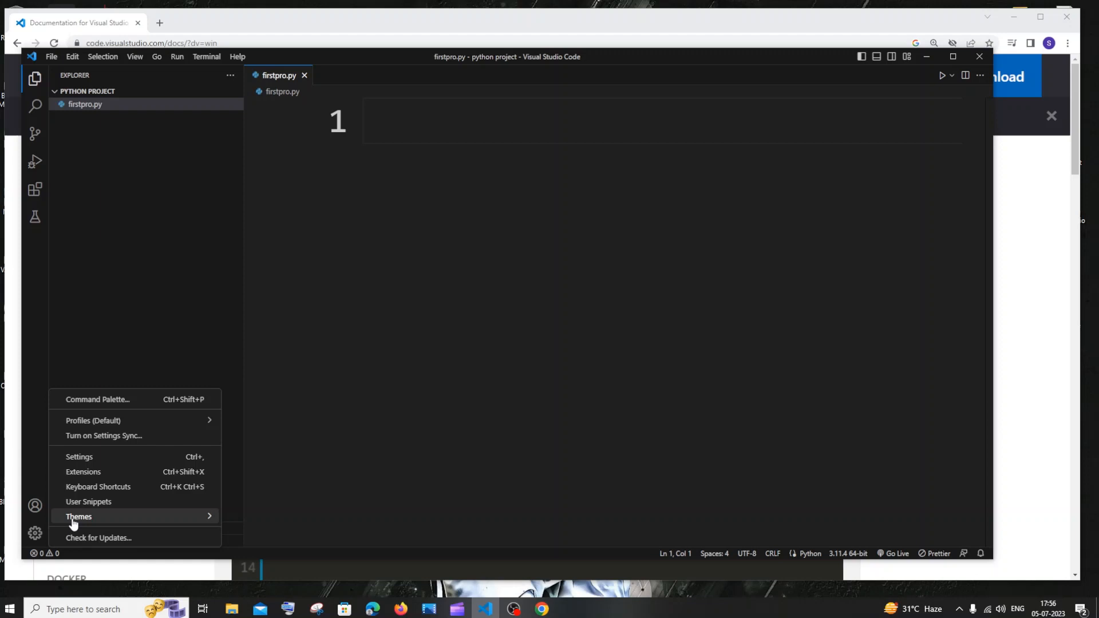
click(78, 456)
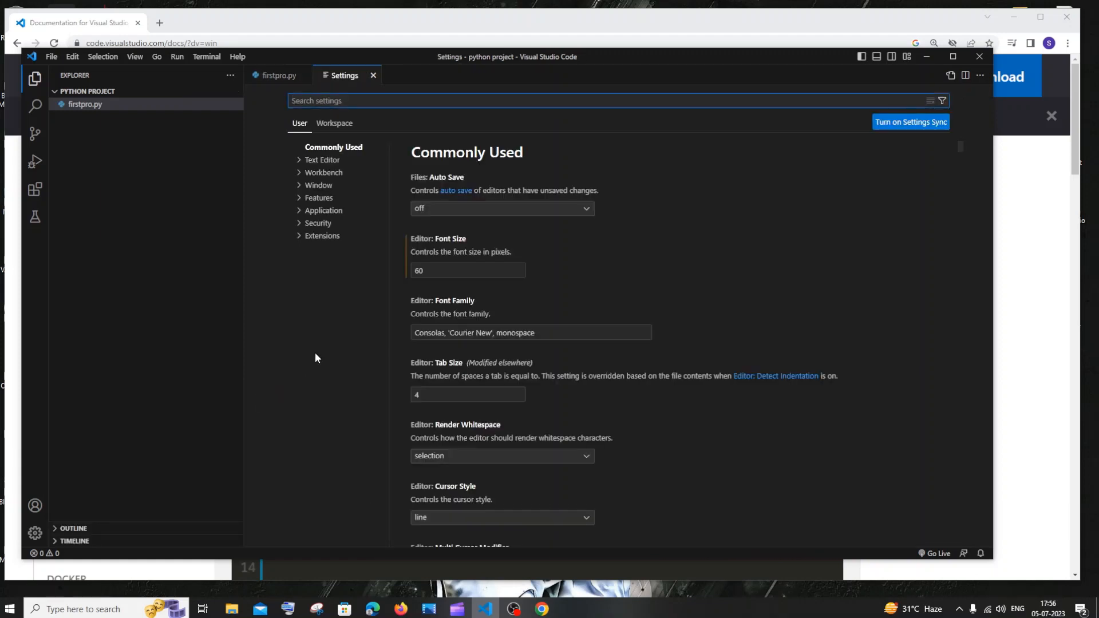
click(467, 271)
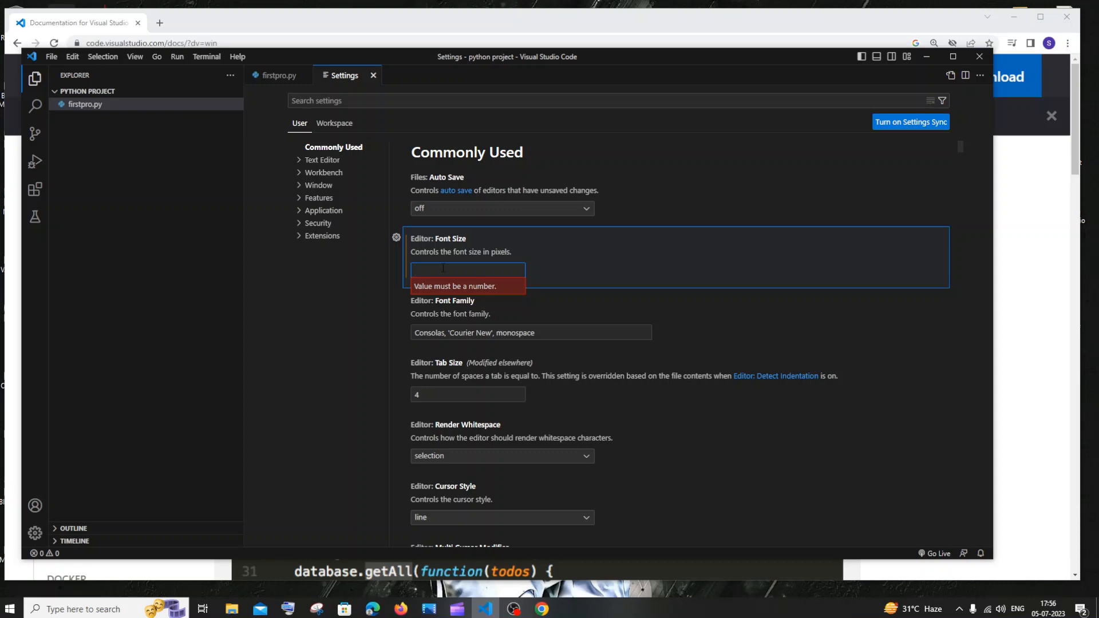
text(40)
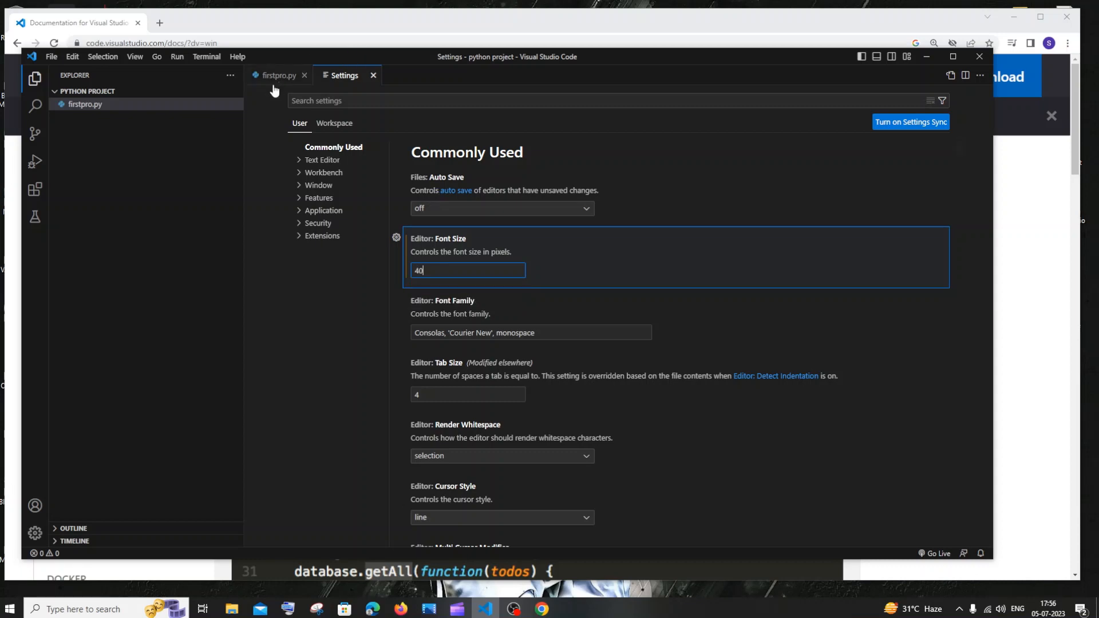
click(278, 74)
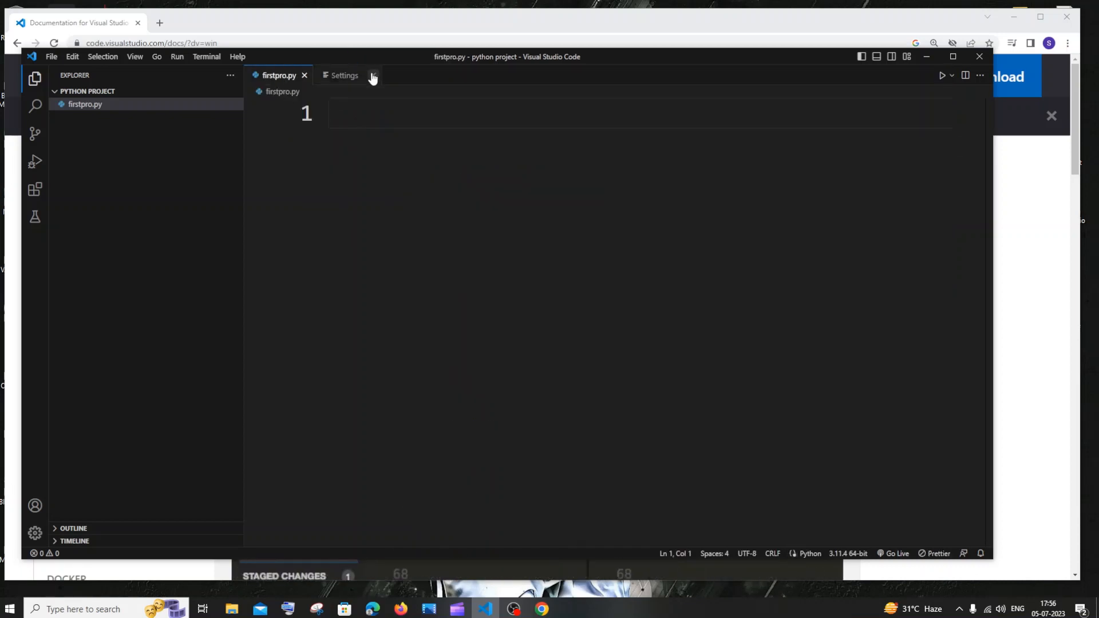
click(344, 75)
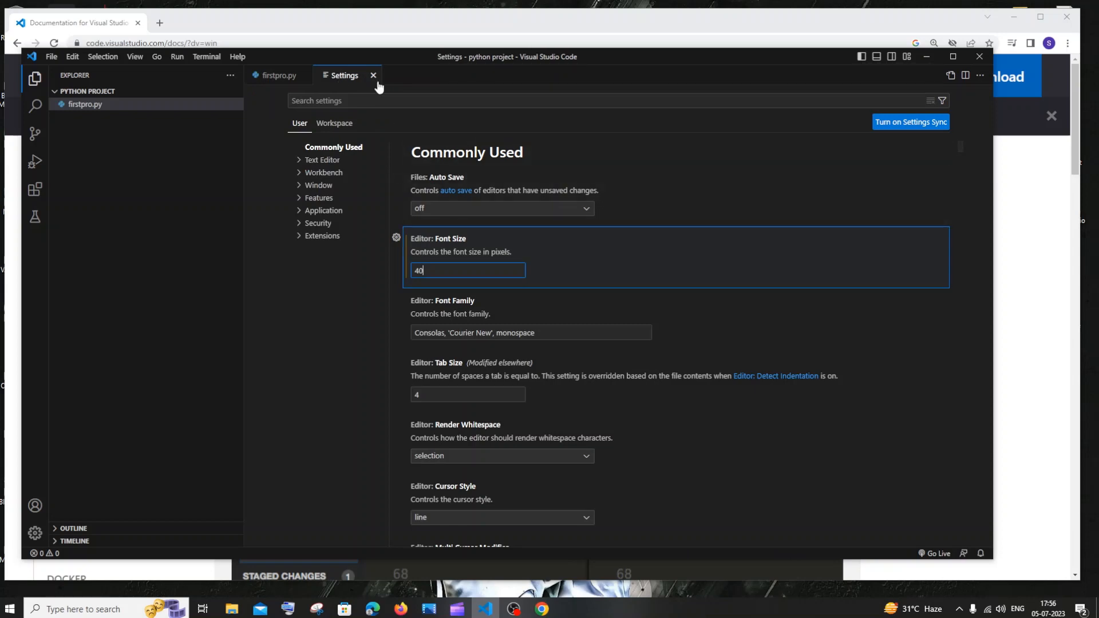
- Write print("Hello world") in firstpro.py and run it with Run Python File
click(373, 75)
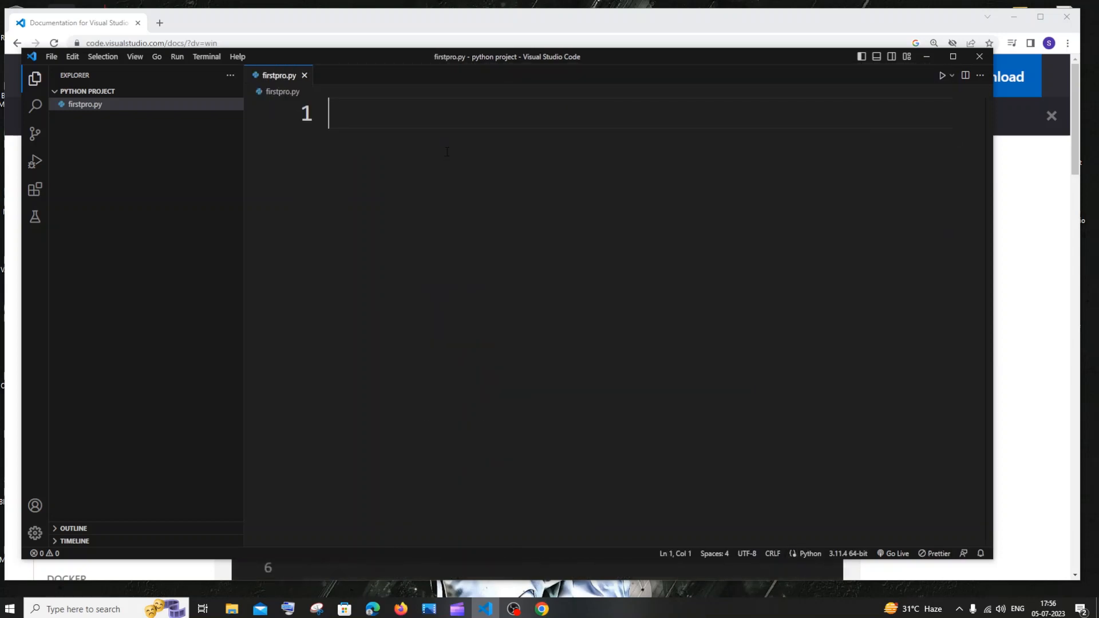
text(print()
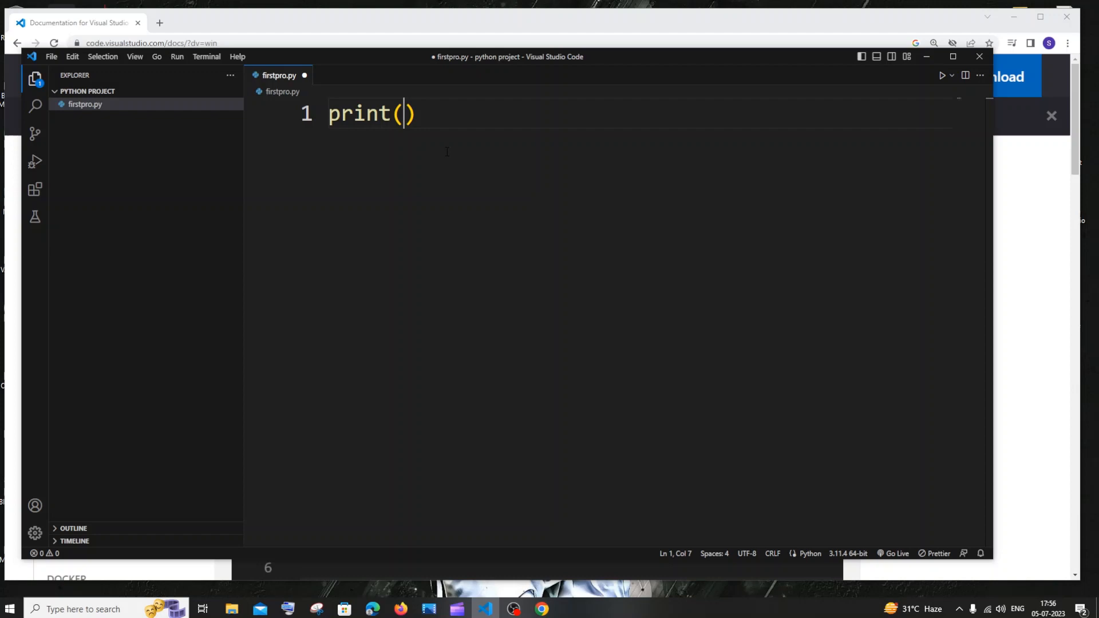
text("Hello")
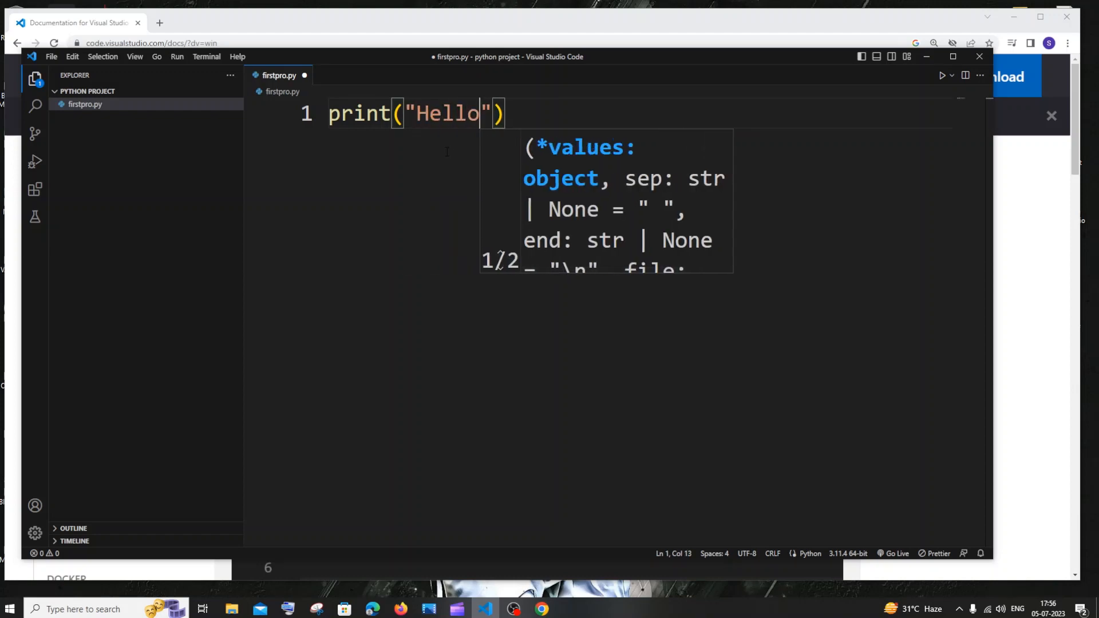
text(world)
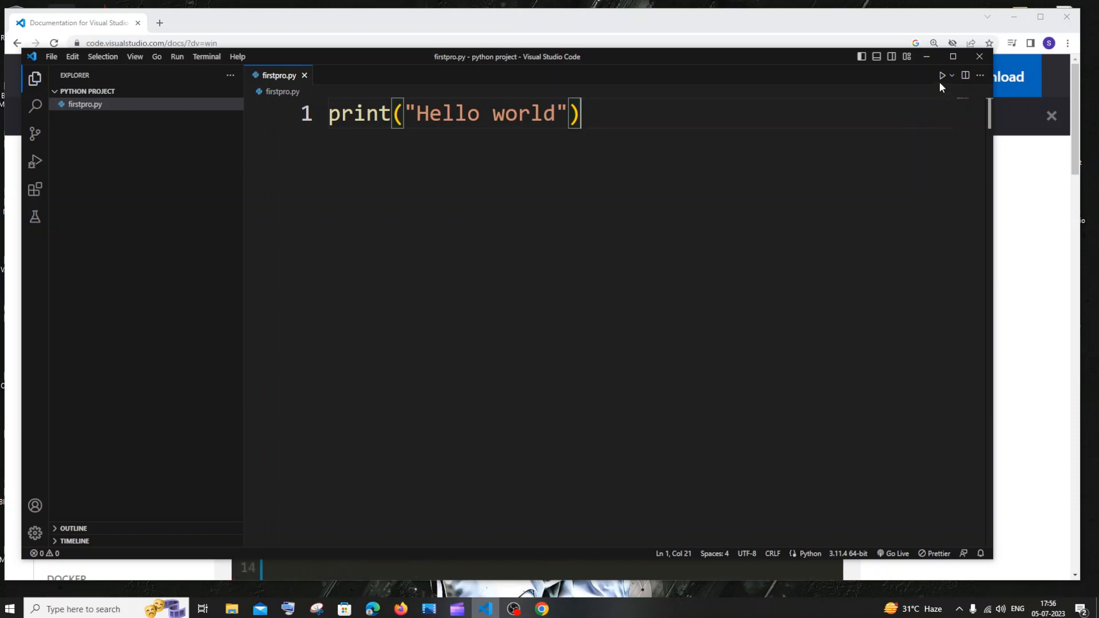
mouse_move(943, 75)
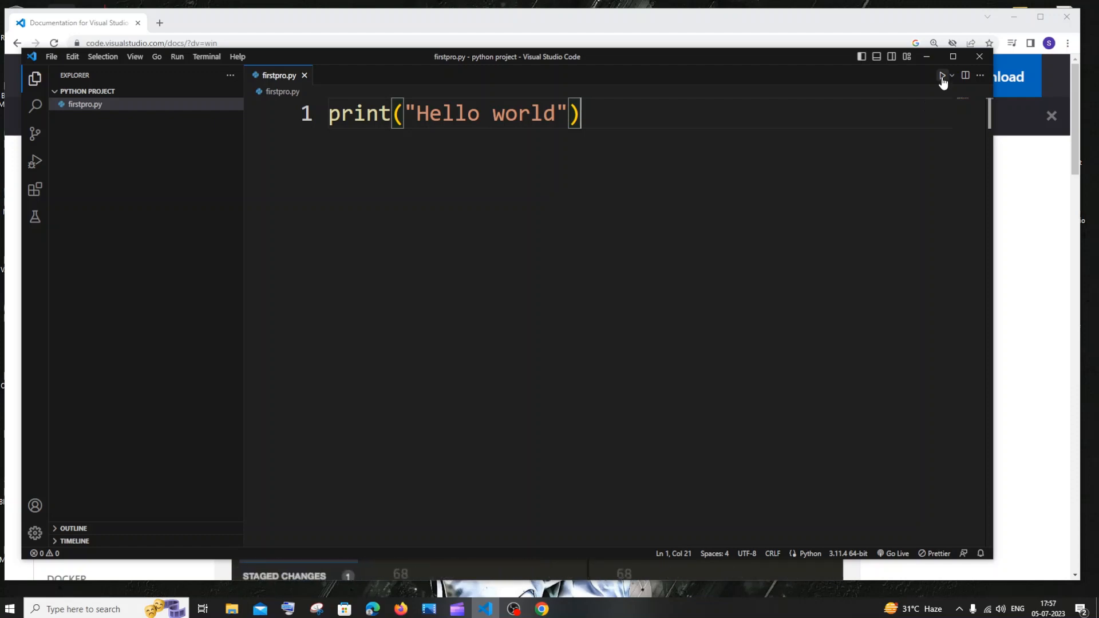
click(942, 75)
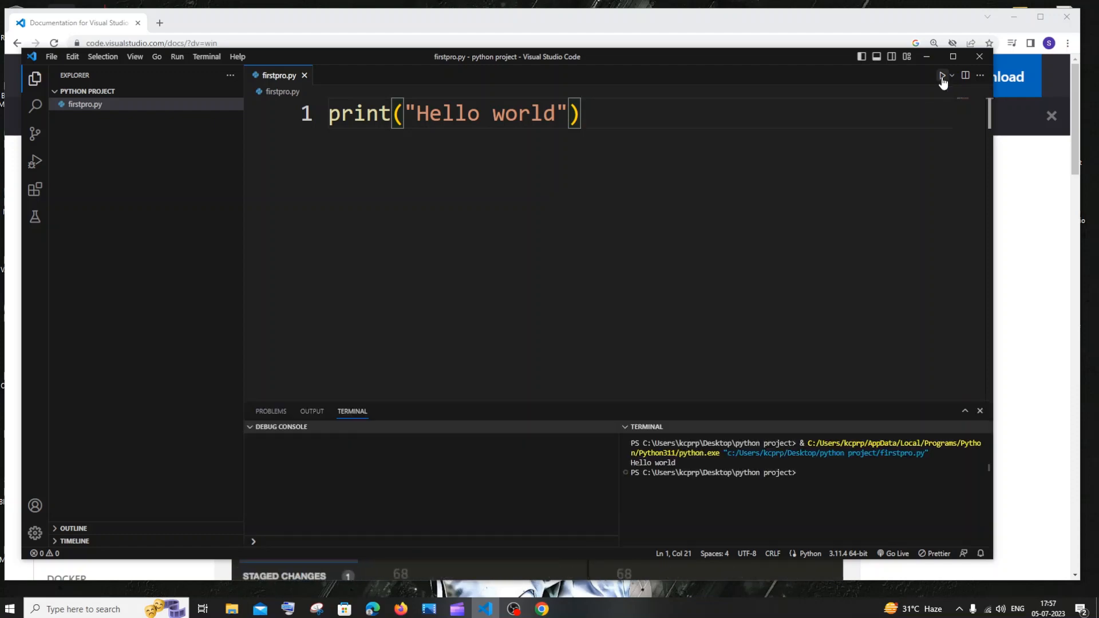